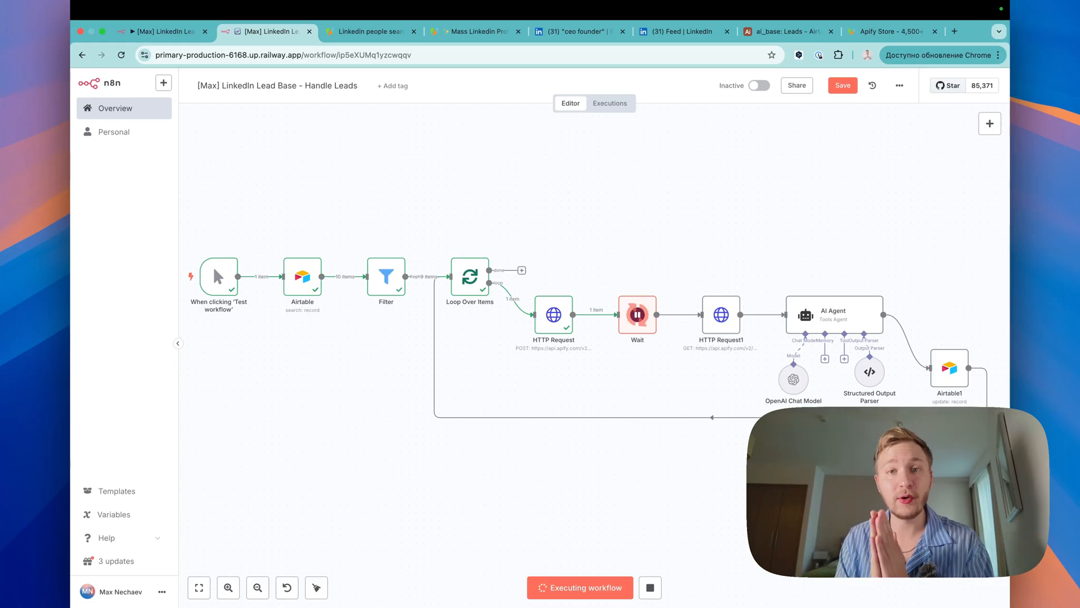
pyautogui.moveTo(586, 427)
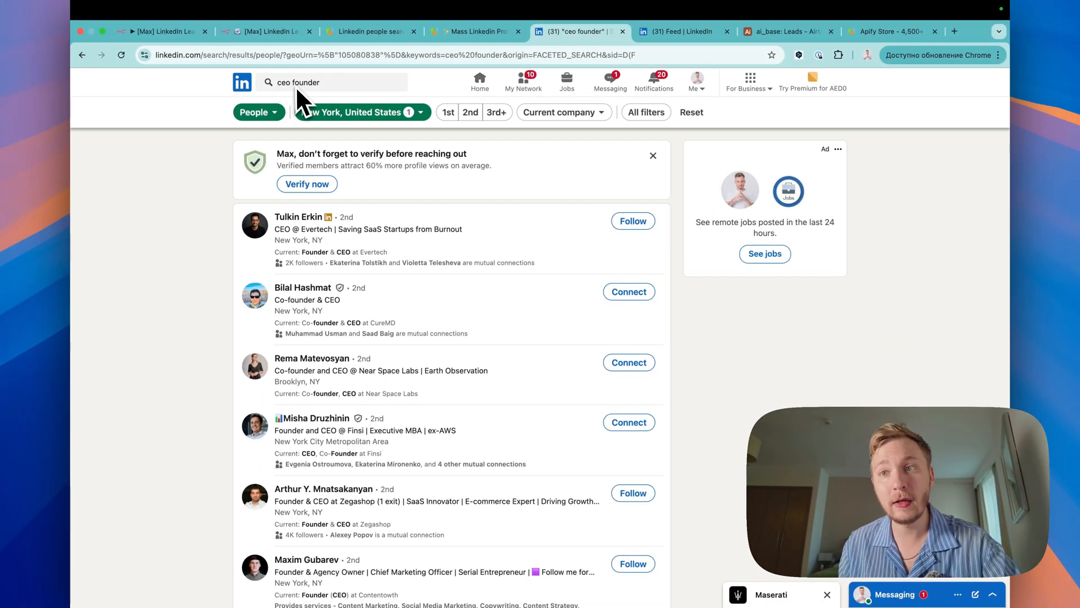
pyautogui.moveTo(345, 124)
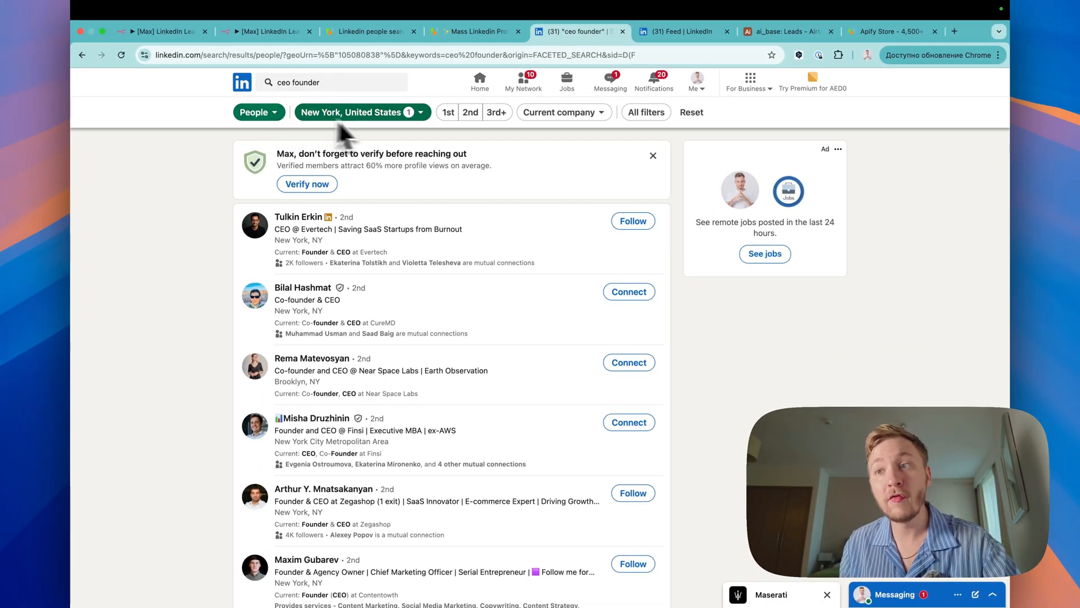
# Scroll through LinkedIn's 'ceo founder' people search results filtered to New York.
pyautogui.scroll(-3)
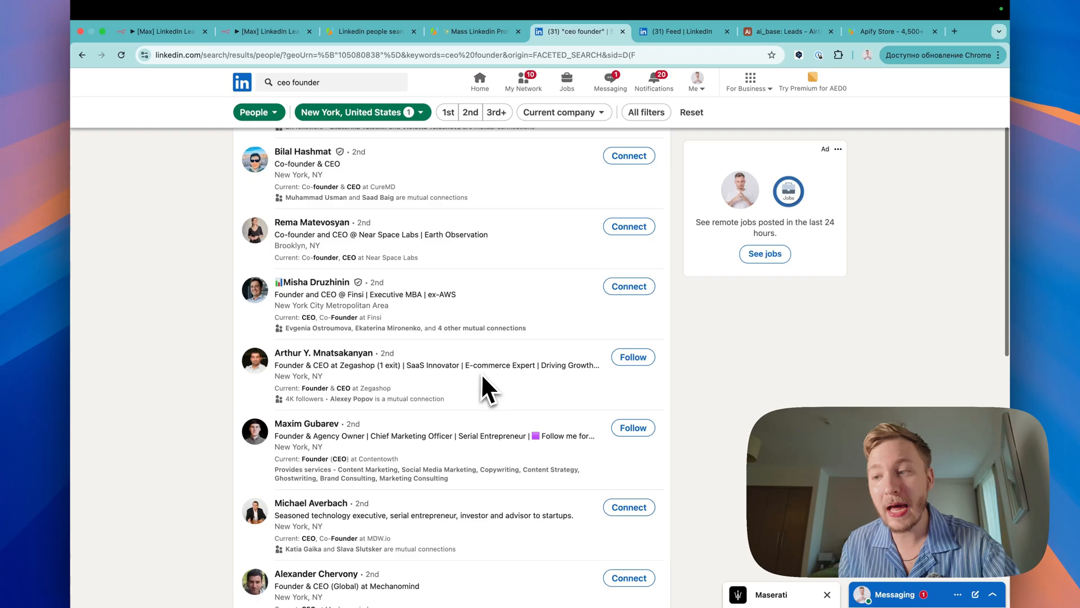
pyautogui.scroll(-3)
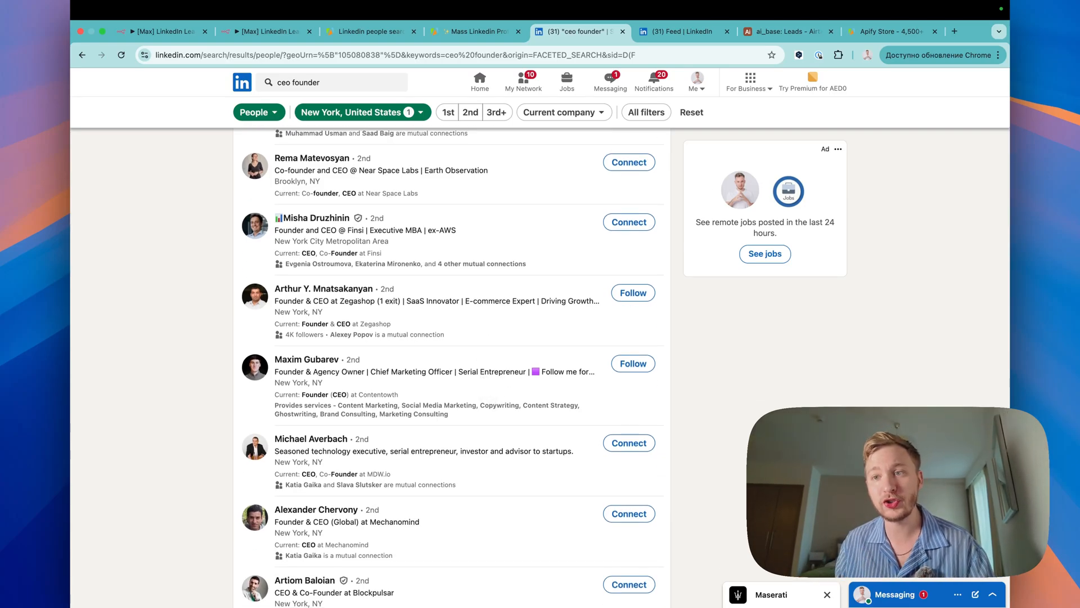
pyautogui.moveTo(468, 241)
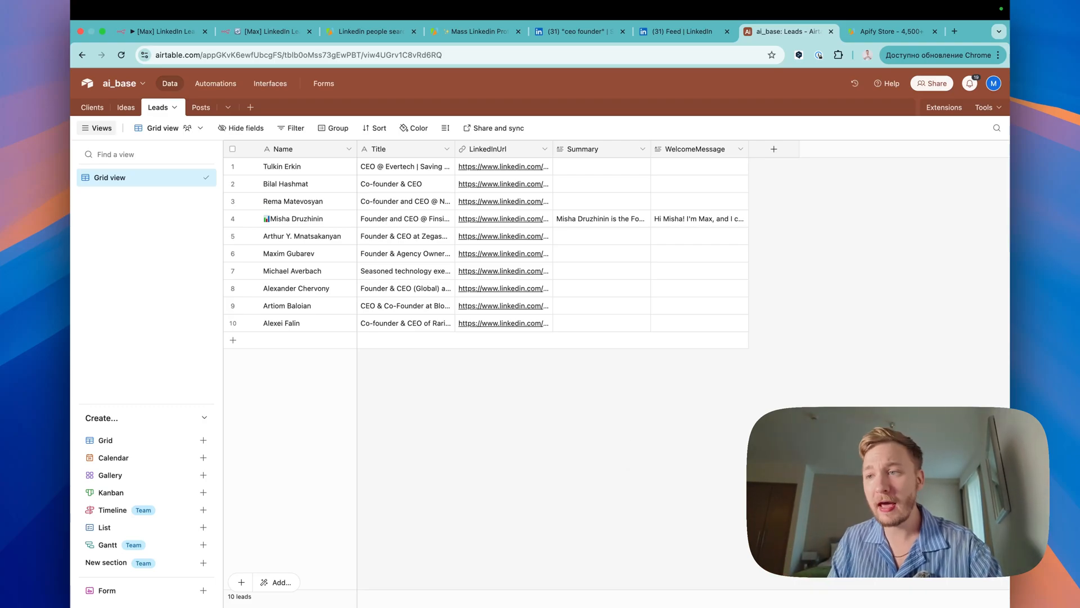
pyautogui.click(265, 32)
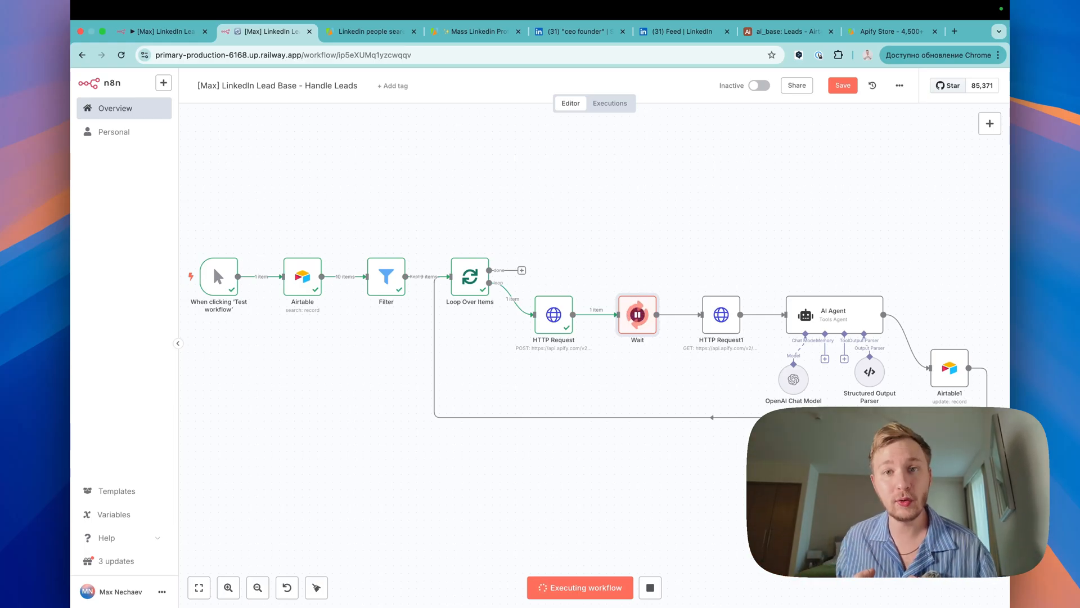
pyautogui.moveTo(633, 384)
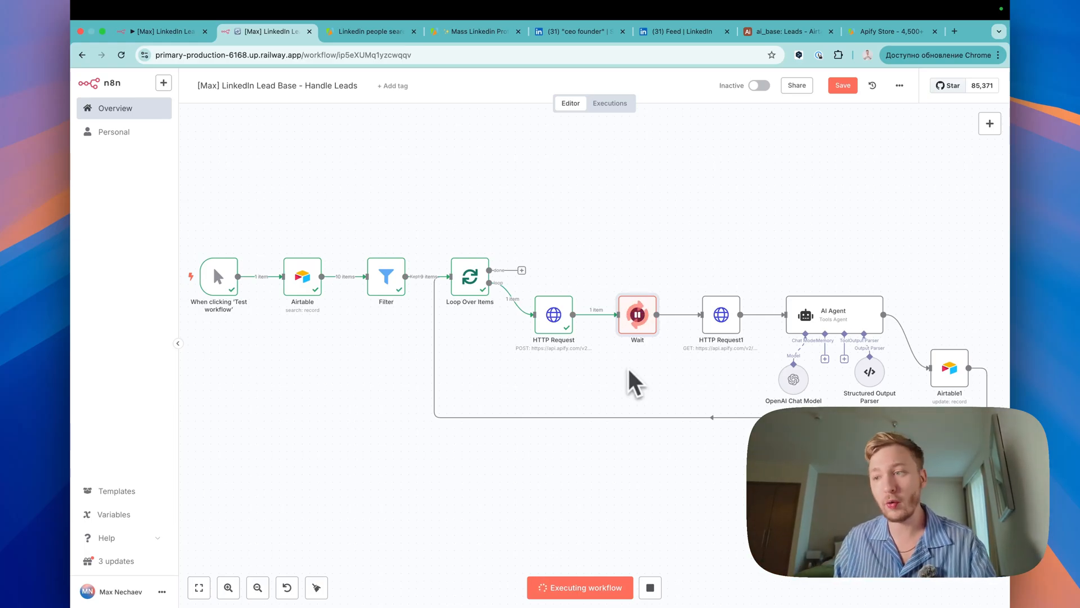
# Open a node in Handle Leads as the next lead loops through AI Agent and Airtable1.
pyautogui.doubleClick(636, 315)
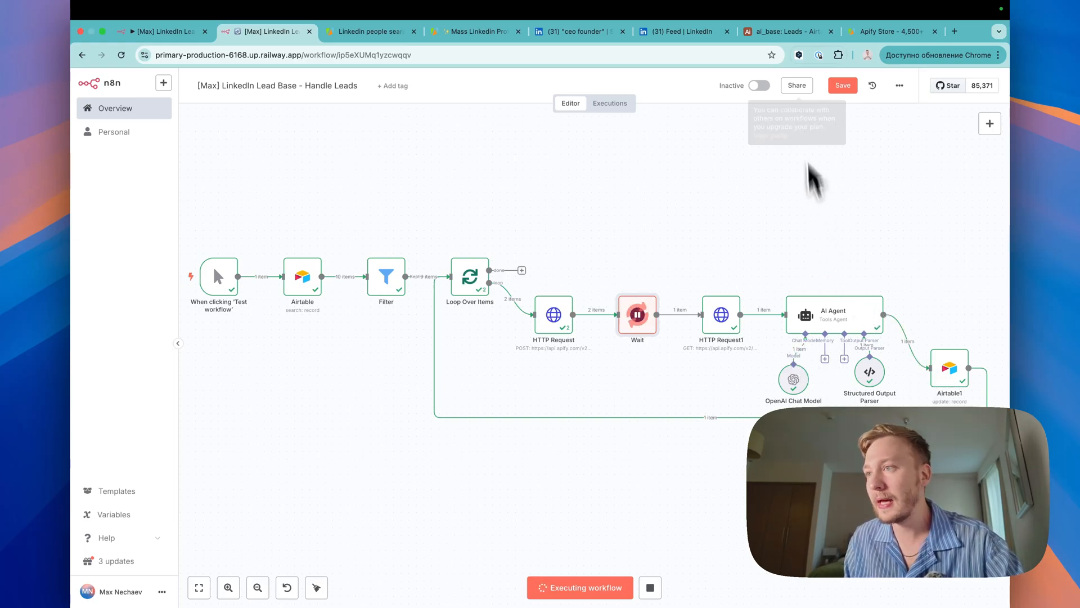
pyautogui.click(786, 31)
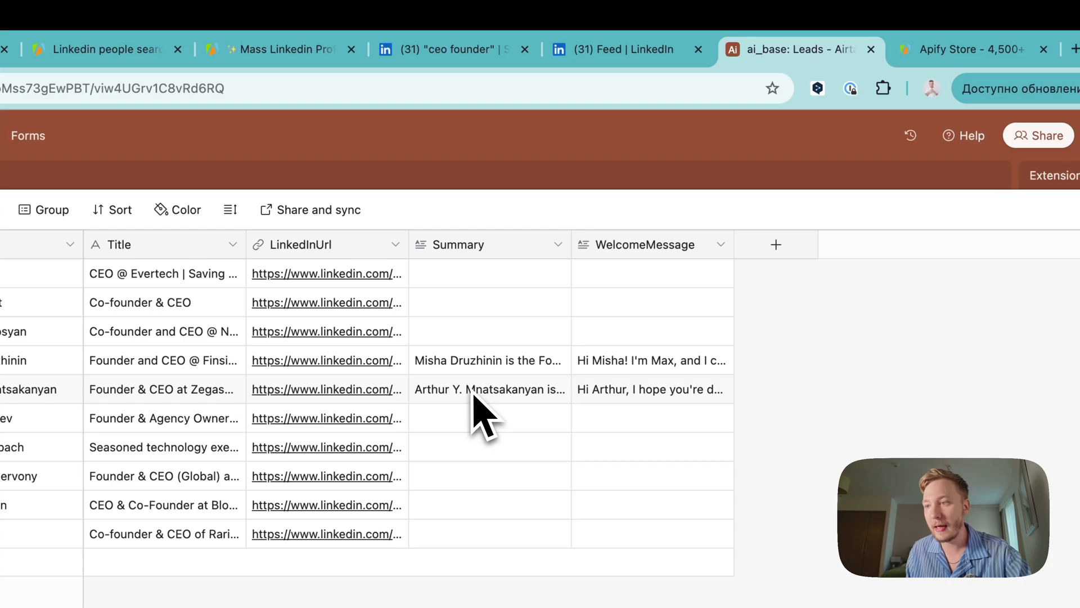
pyautogui.click(489, 388)
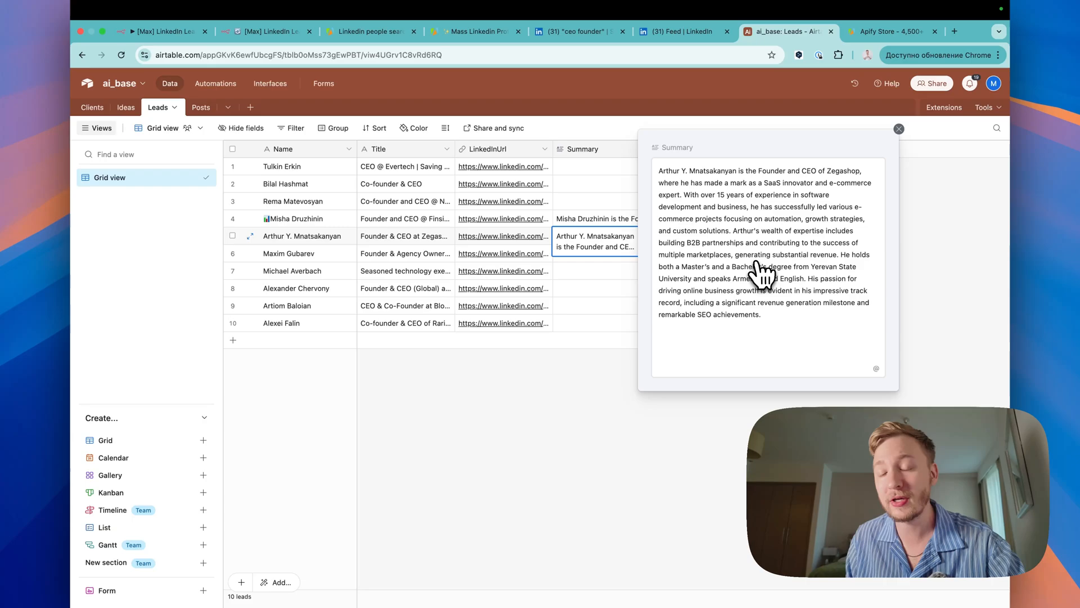
pyautogui.click(899, 128)
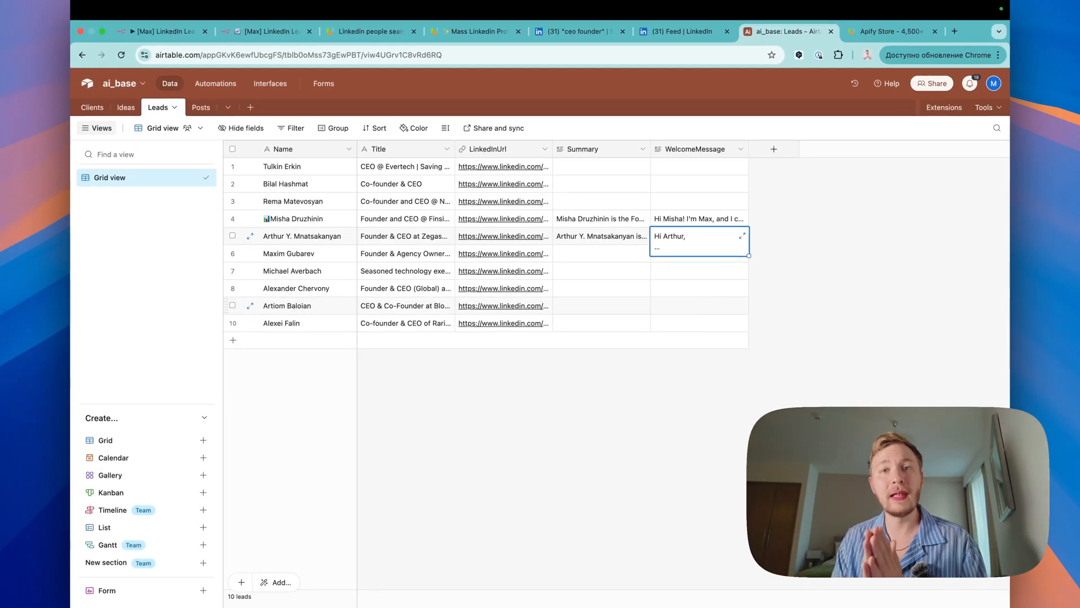
pyautogui.click(265, 31)
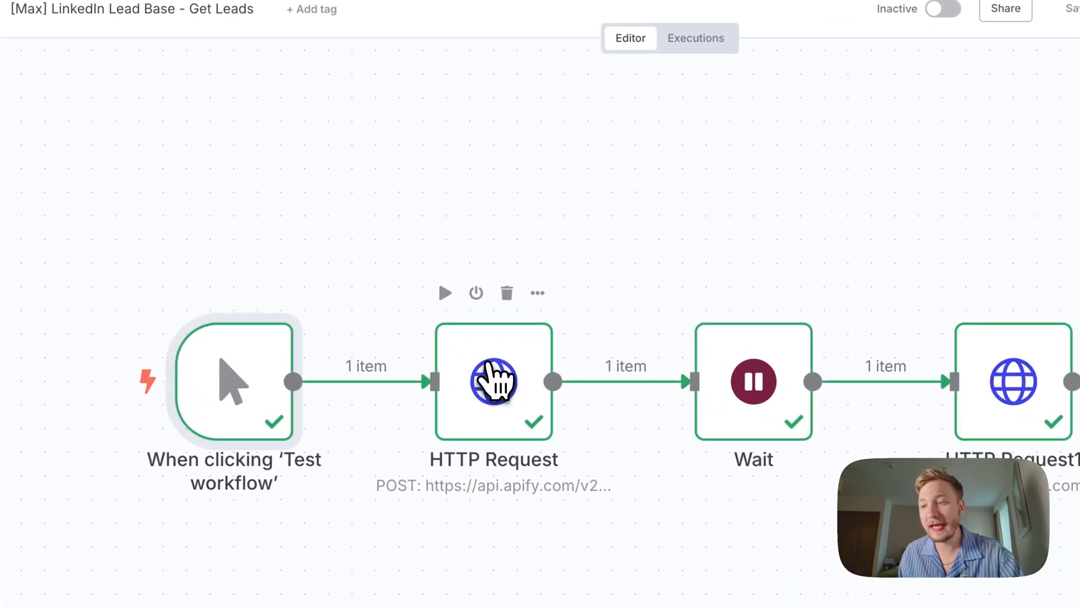
# Open the HTTP Request node in the [Max] LinkedIn Lead Base - Get Leads workflow.
pyautogui.doubleClick(494, 381)
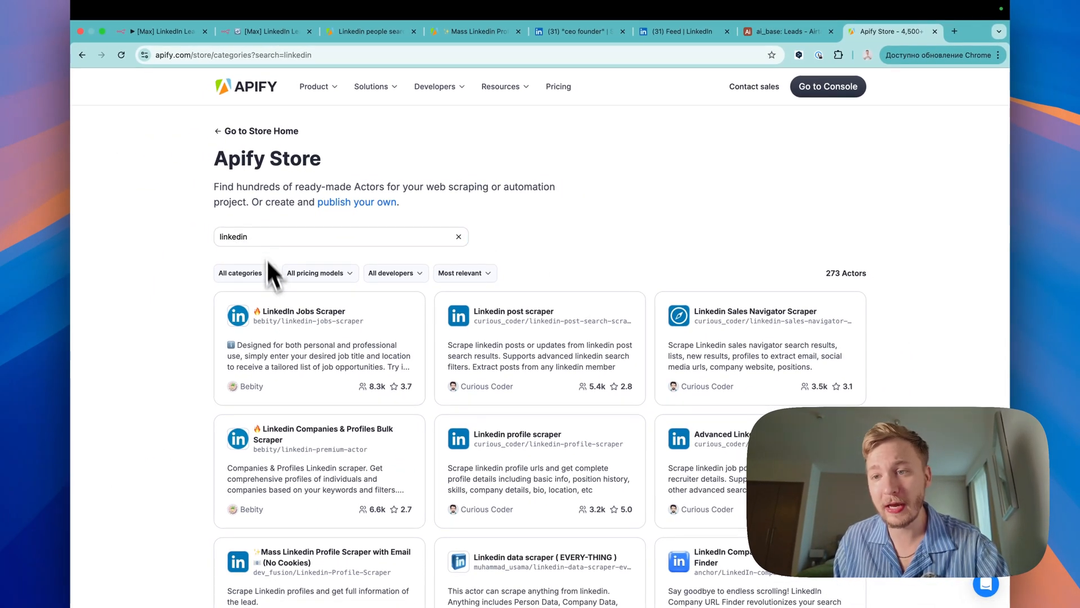
# Glance at Mass Linkedin Profile Scraper, then show the people search scraper's API options.
pyautogui.scroll(-3)
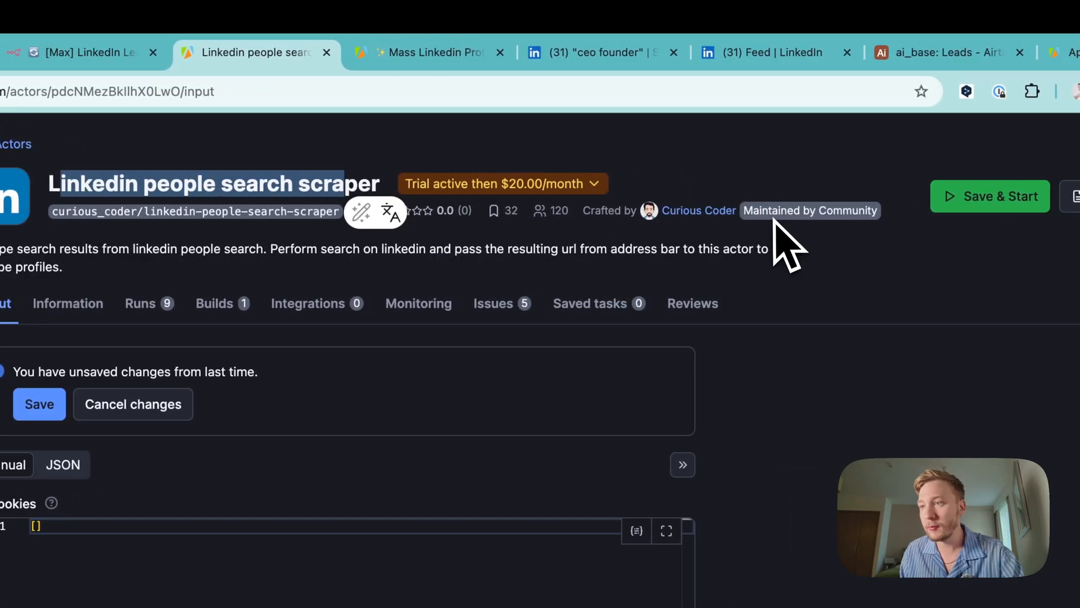
pyautogui.click(427, 52)
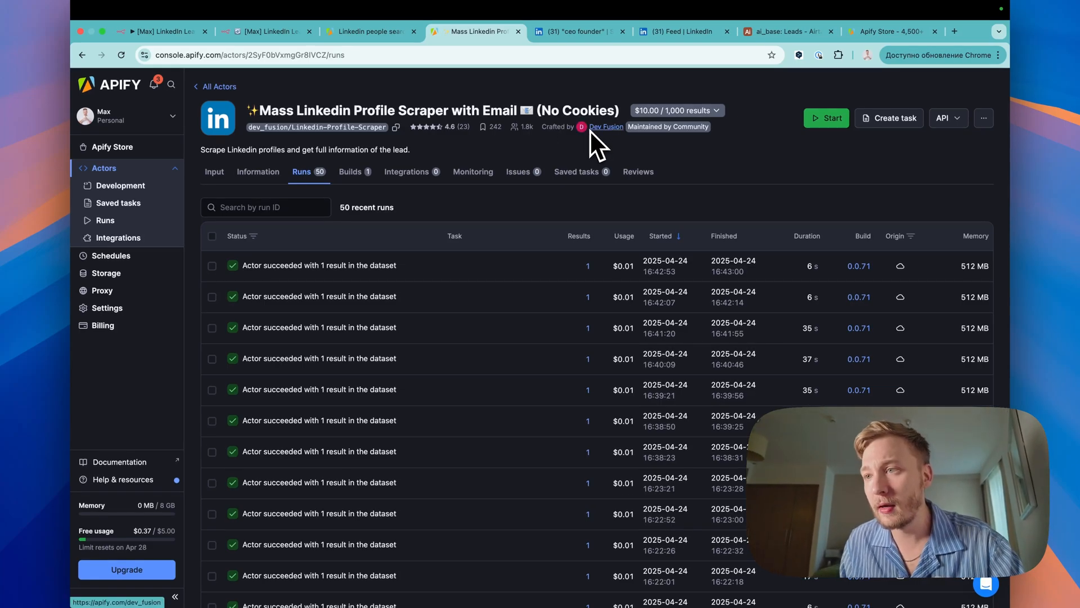
pyautogui.click(275, 31)
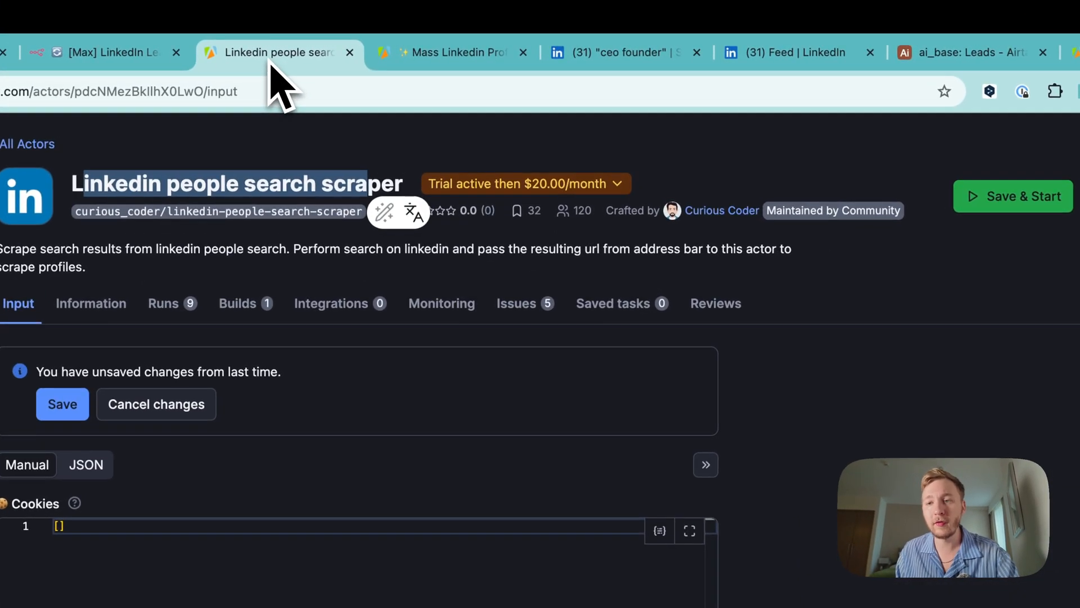
pyautogui.click(970, 153)
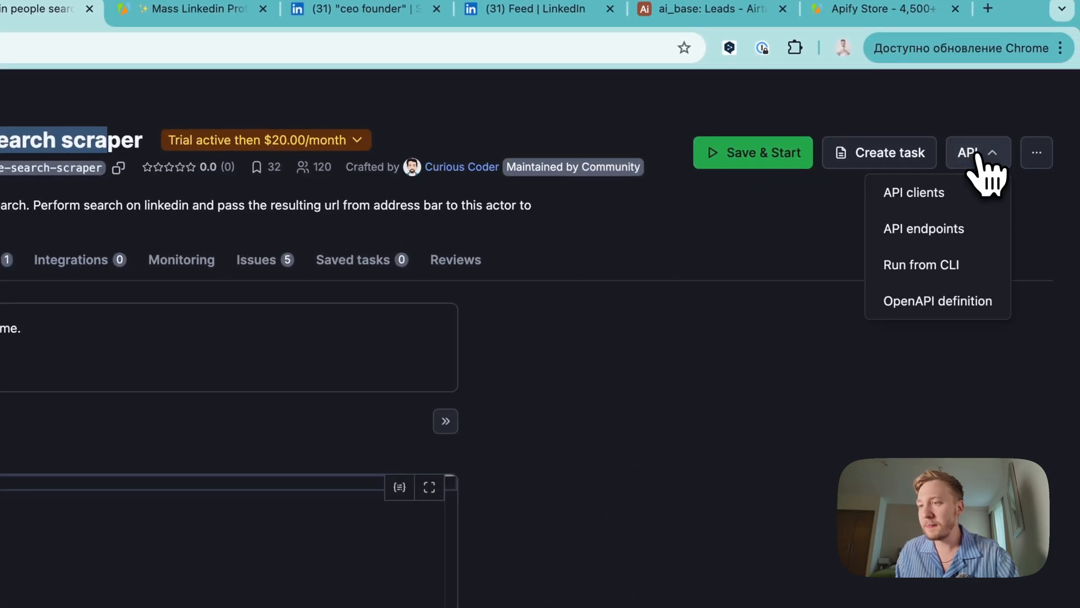
# Show the people search scraper's API endpoints, including the Run Actor POST URL.
pyautogui.click(923, 229)
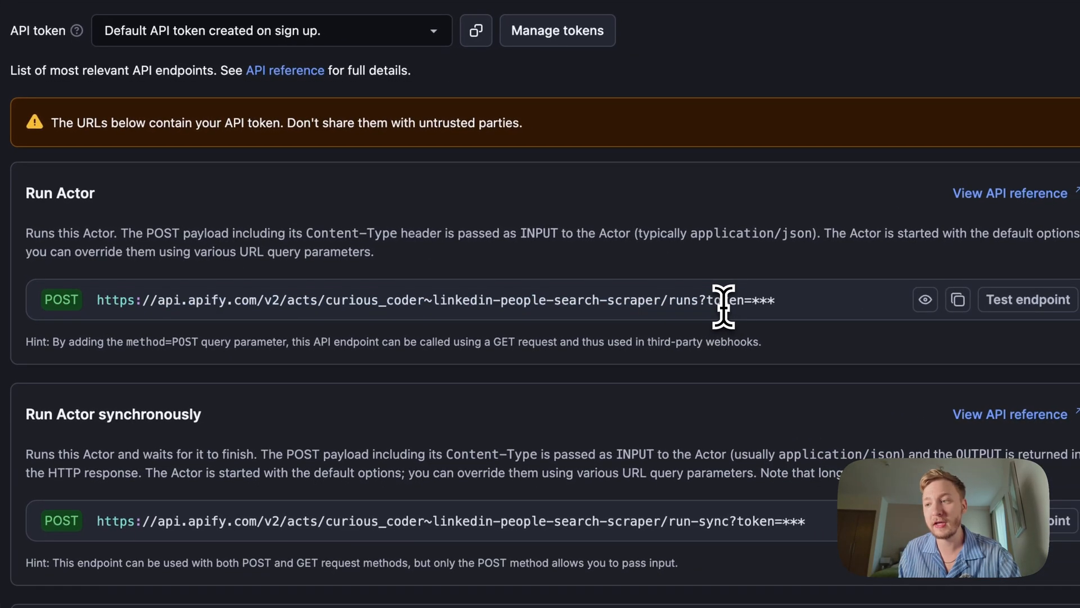
pyautogui.moveTo(679, 306)
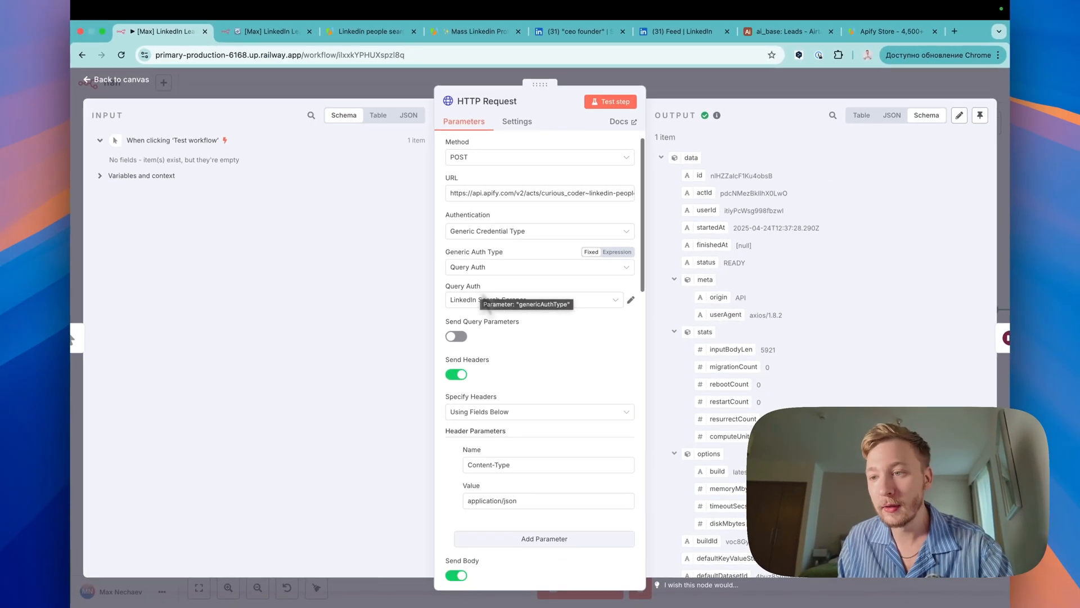
# Review POST URL, Query Auth, Content-Type header and body startPage, minDelay, maxDelay, count.
pyautogui.click(630, 300)
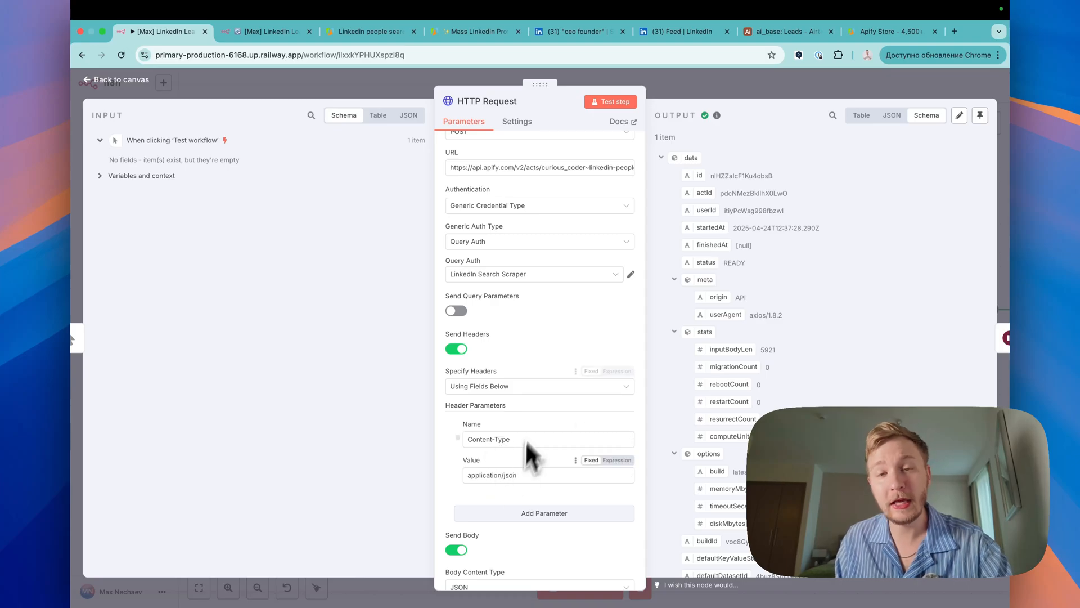
pyautogui.scroll(-3)
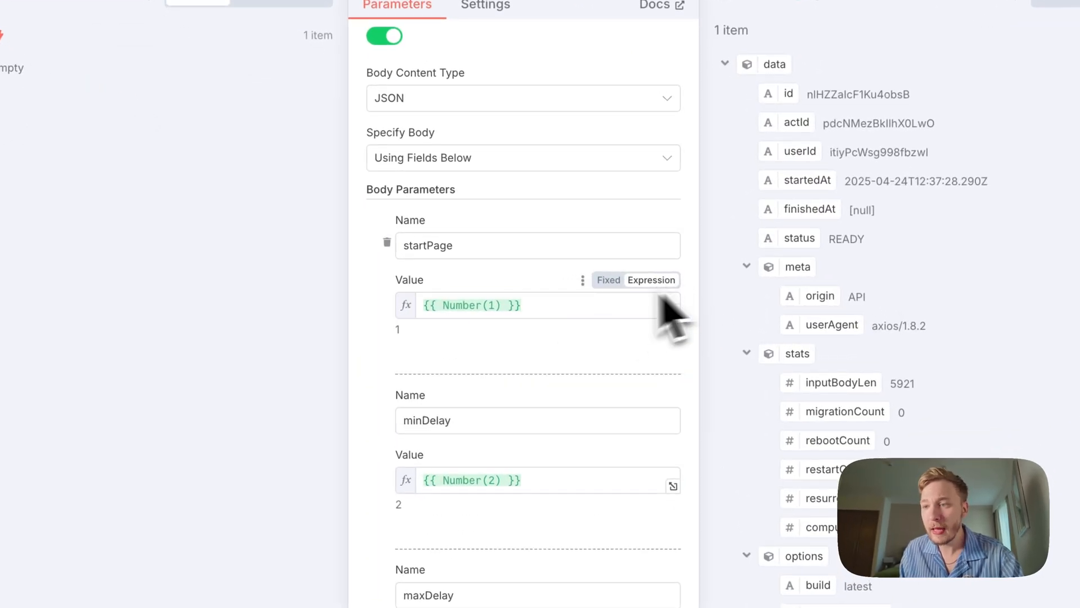
pyautogui.moveTo(512, 334)
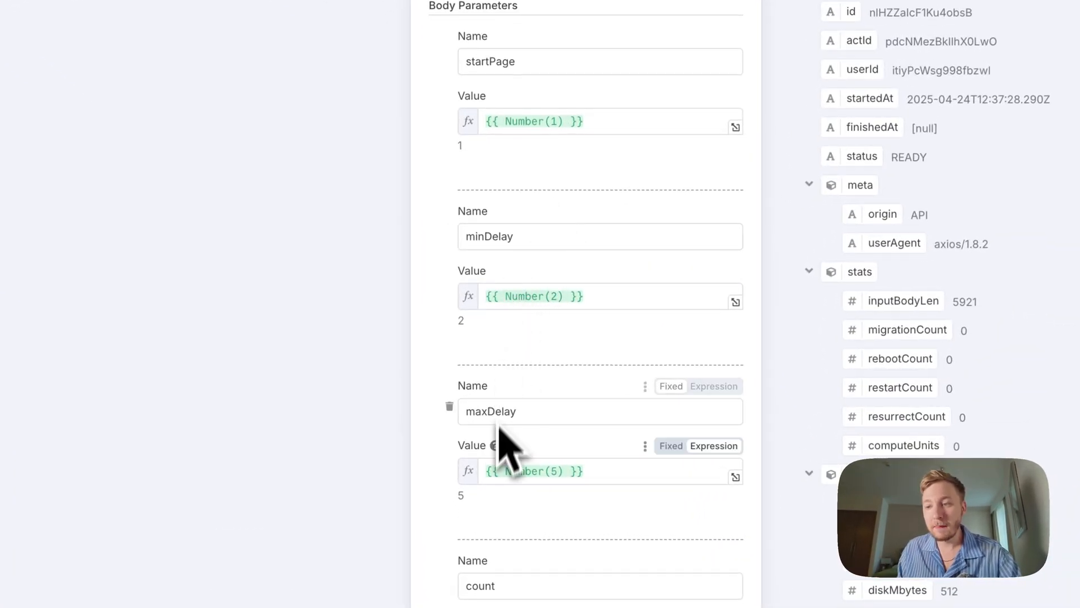
pyautogui.scroll(-3)
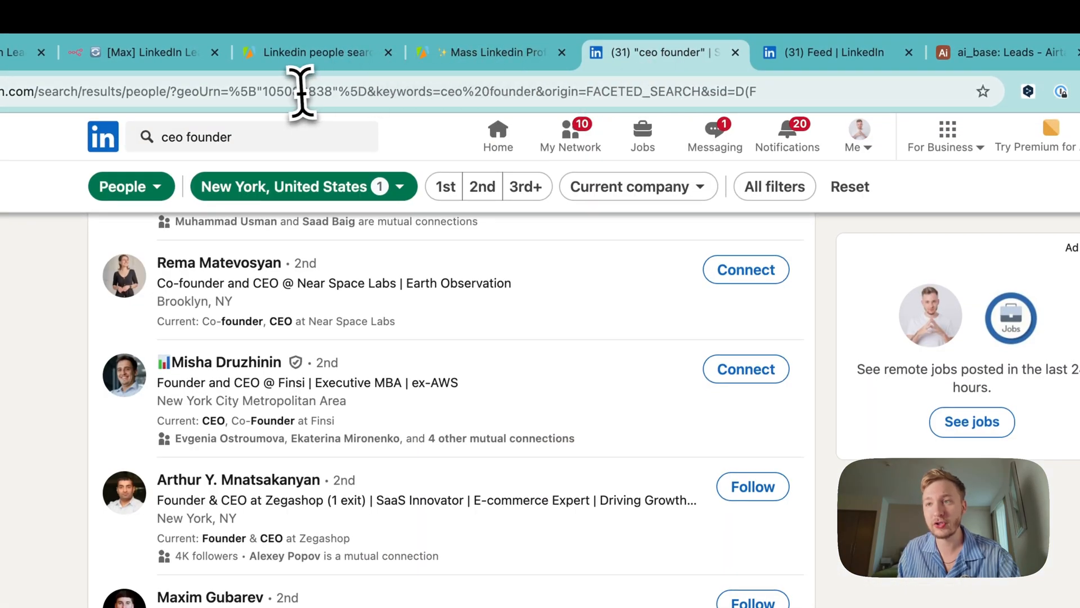
# Copy the people search URL and export LinkedIn session cookies with Cookie-Editor.
pyautogui.click(493, 53)
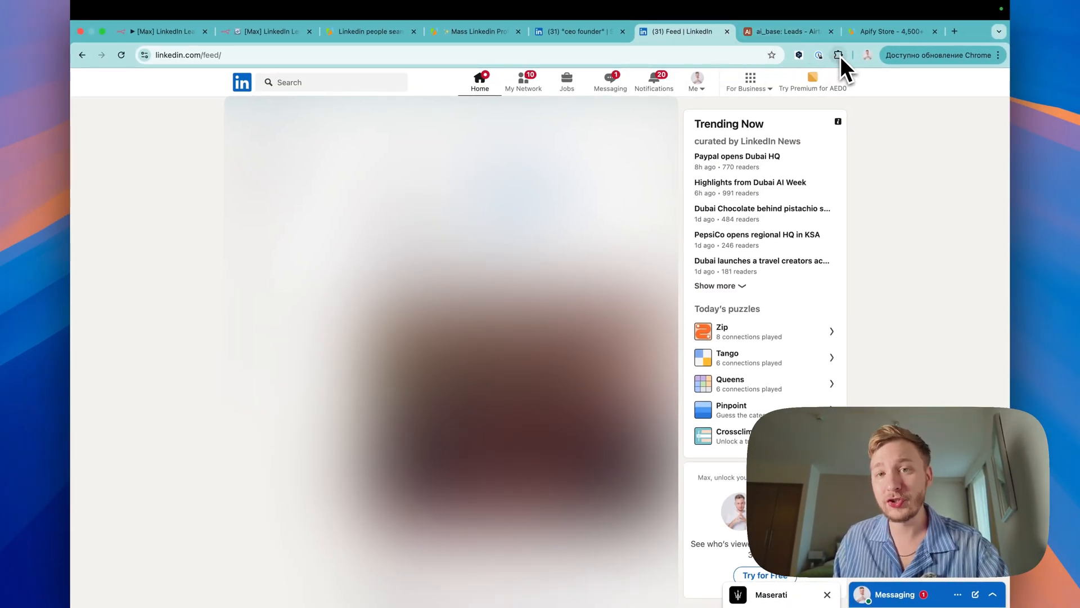
pyautogui.click(819, 55)
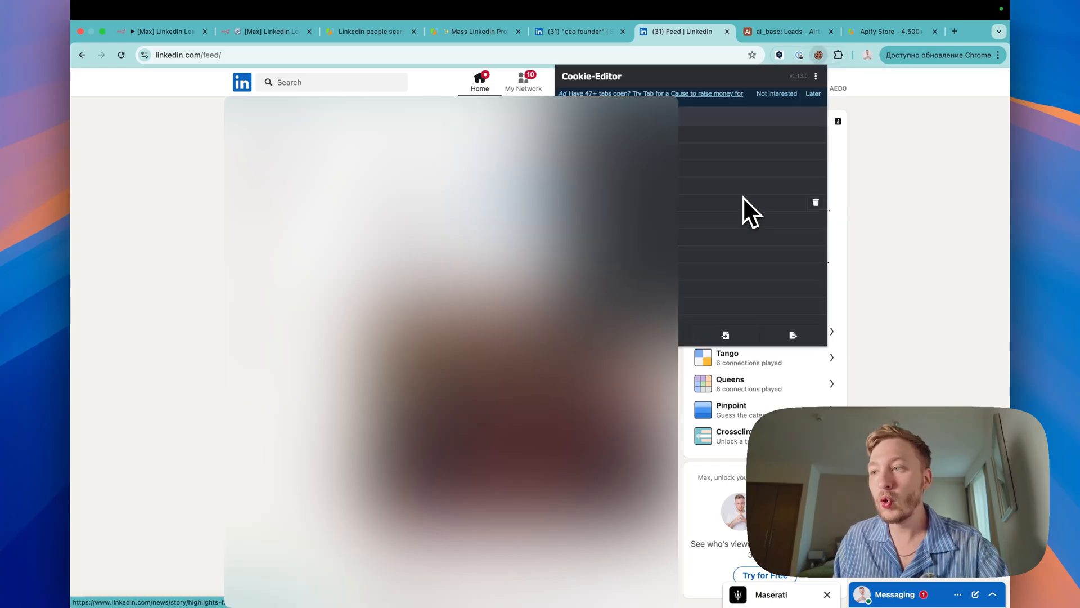
pyautogui.moveTo(793, 337)
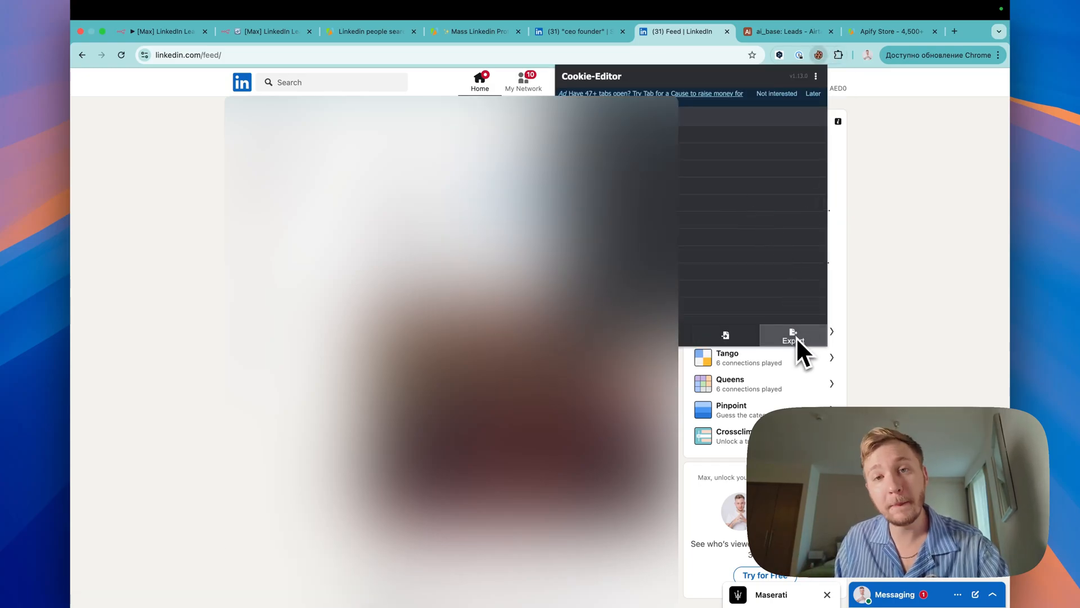
pyautogui.click(162, 31)
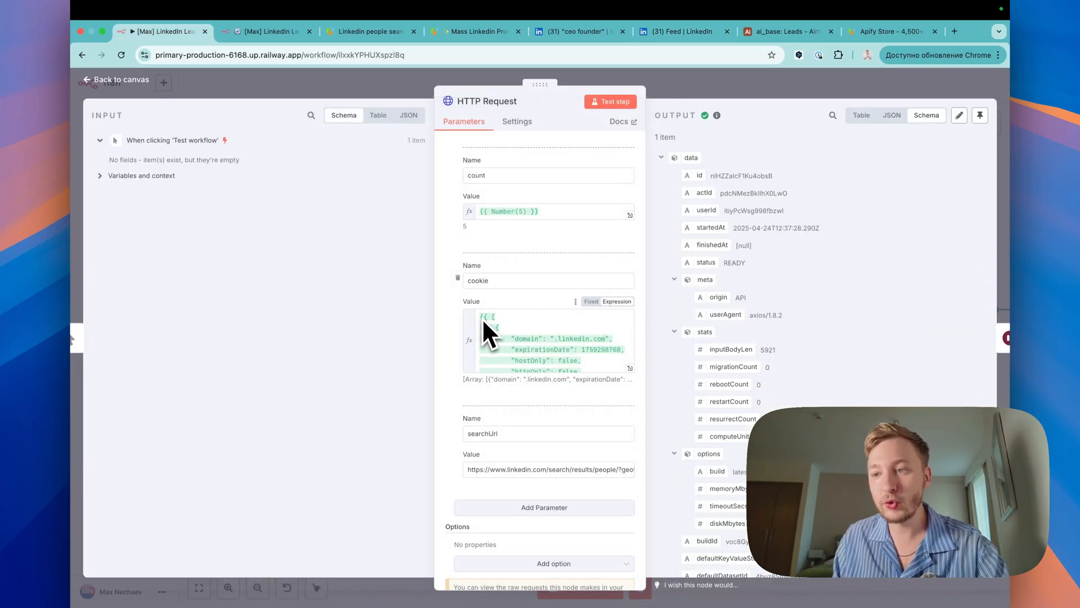
pyautogui.moveTo(499, 335)
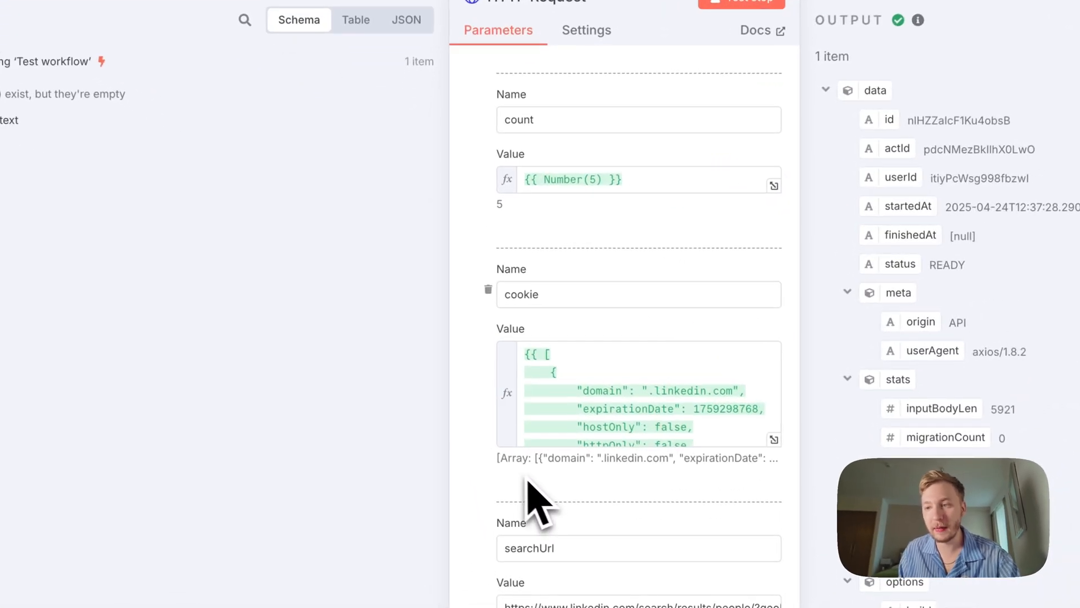
pyautogui.moveTo(650, 507)
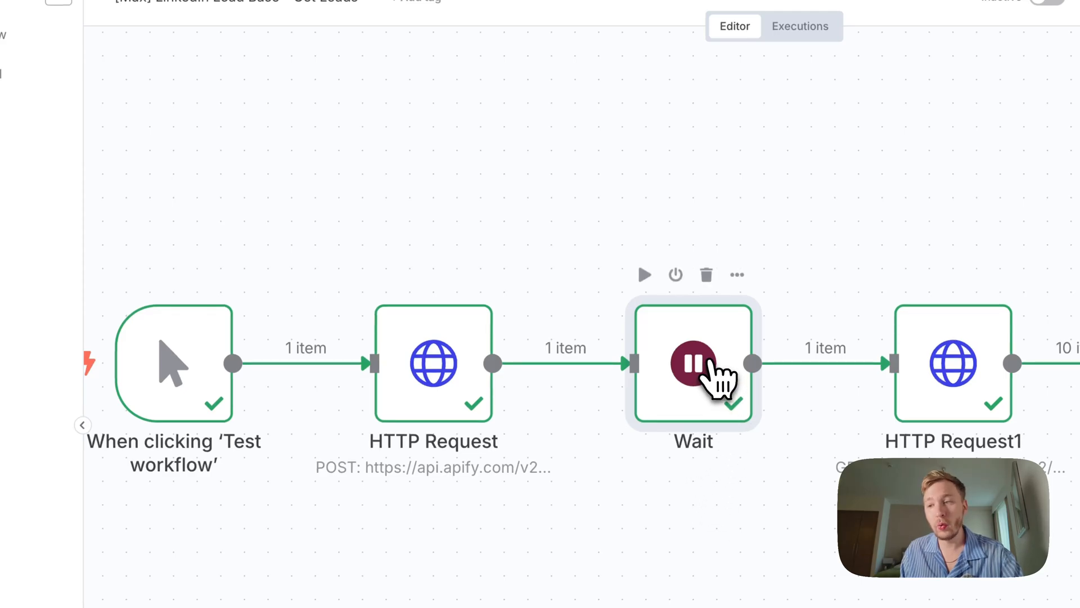
pyautogui.doubleClick(693, 362)
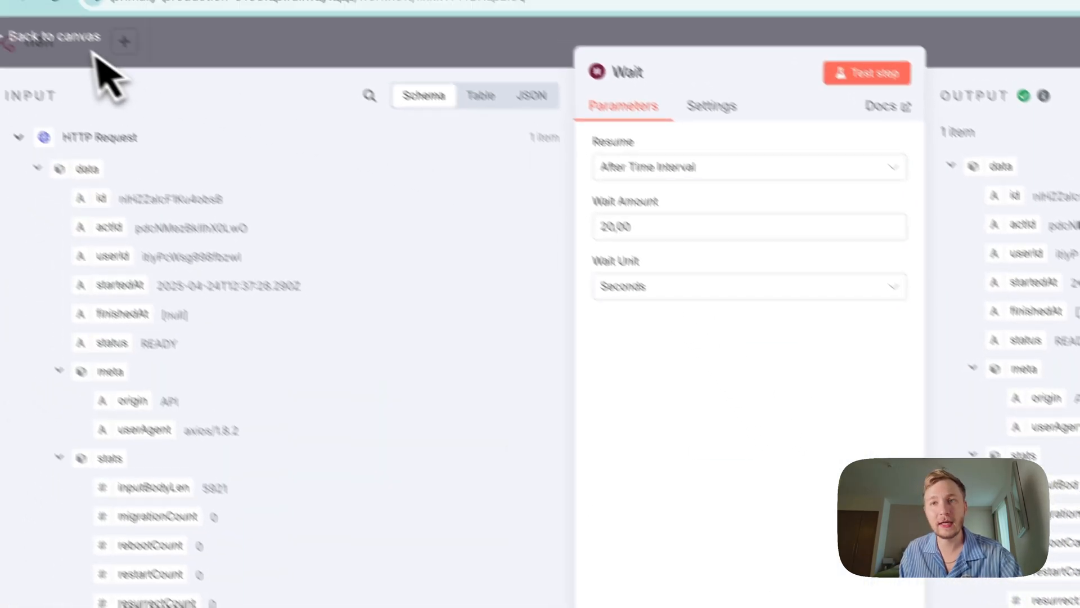
pyautogui.click(55, 36)
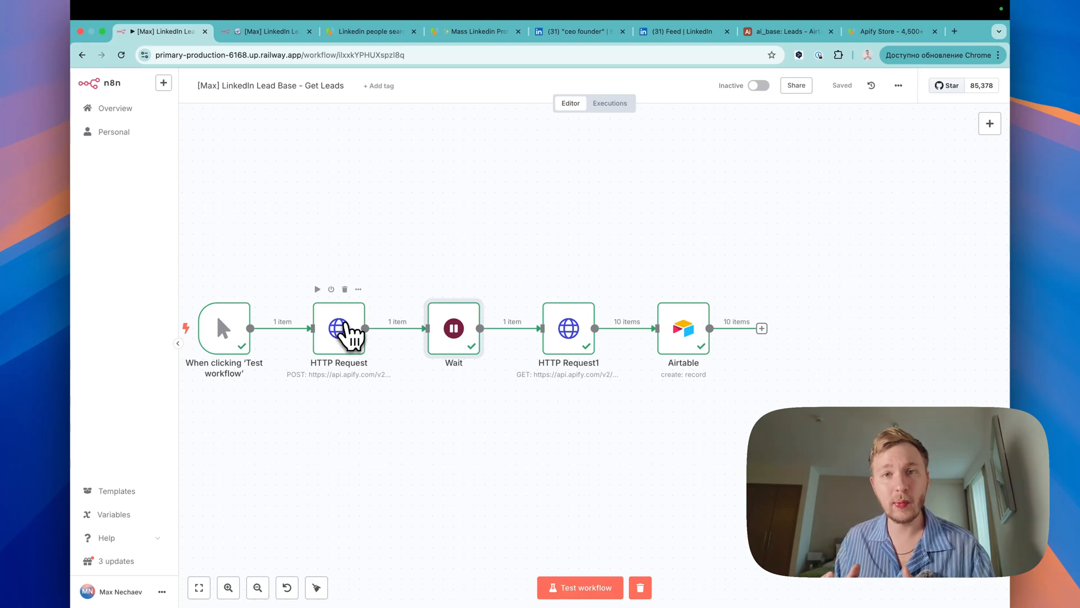
pyautogui.moveTo(465, 419)
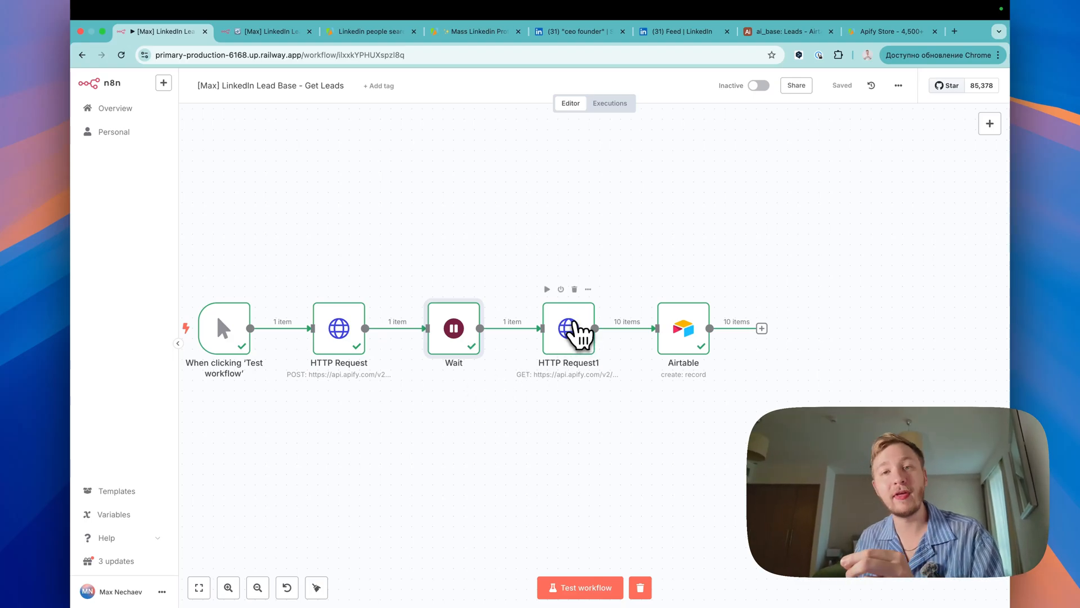
pyautogui.moveTo(551, 393)
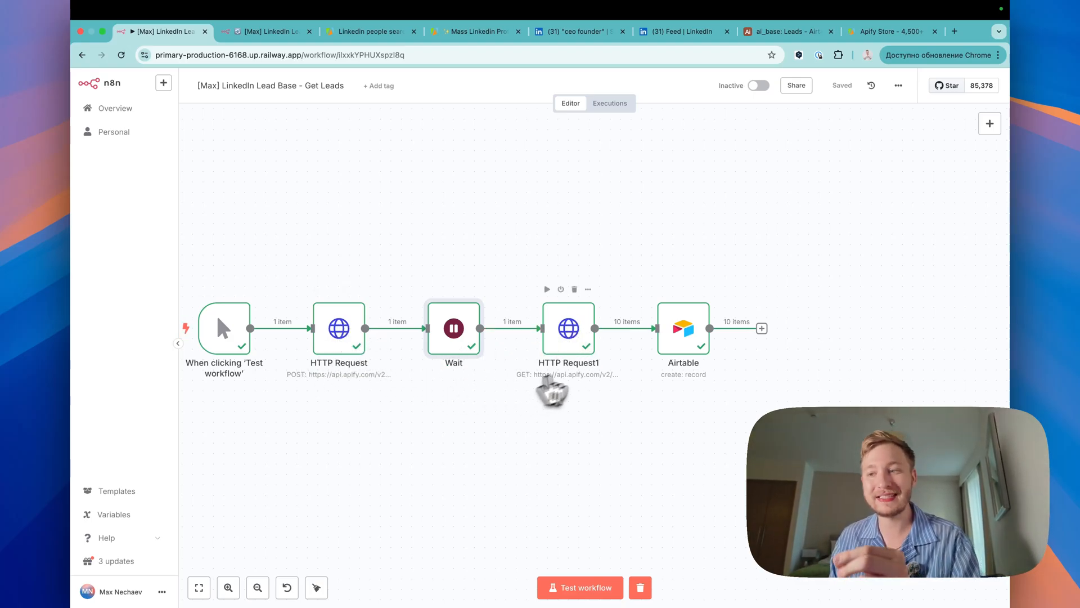
# Open the HTTP Request1 node and scroll through its settings.
pyautogui.doubleClick(568, 328)
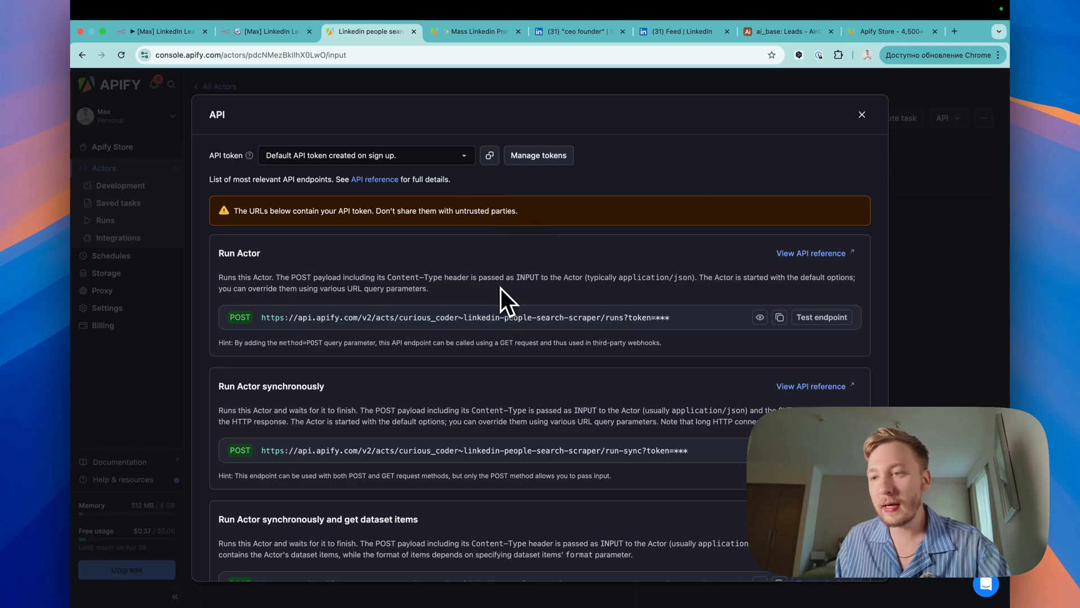
pyautogui.scroll(-3)
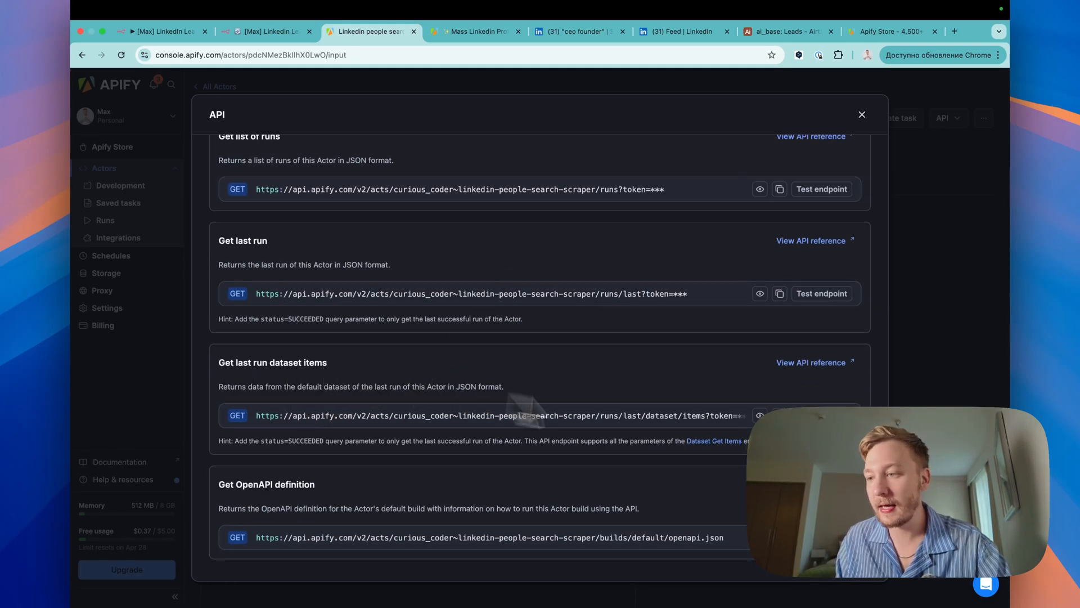
pyautogui.moveTo(706, 415)
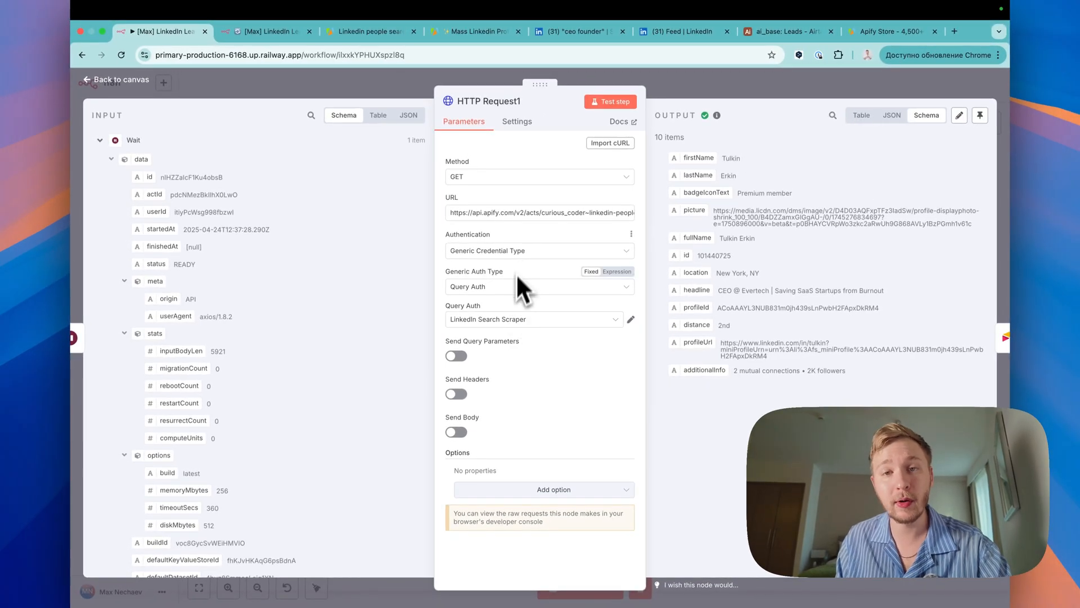
pyautogui.moveTo(518, 317)
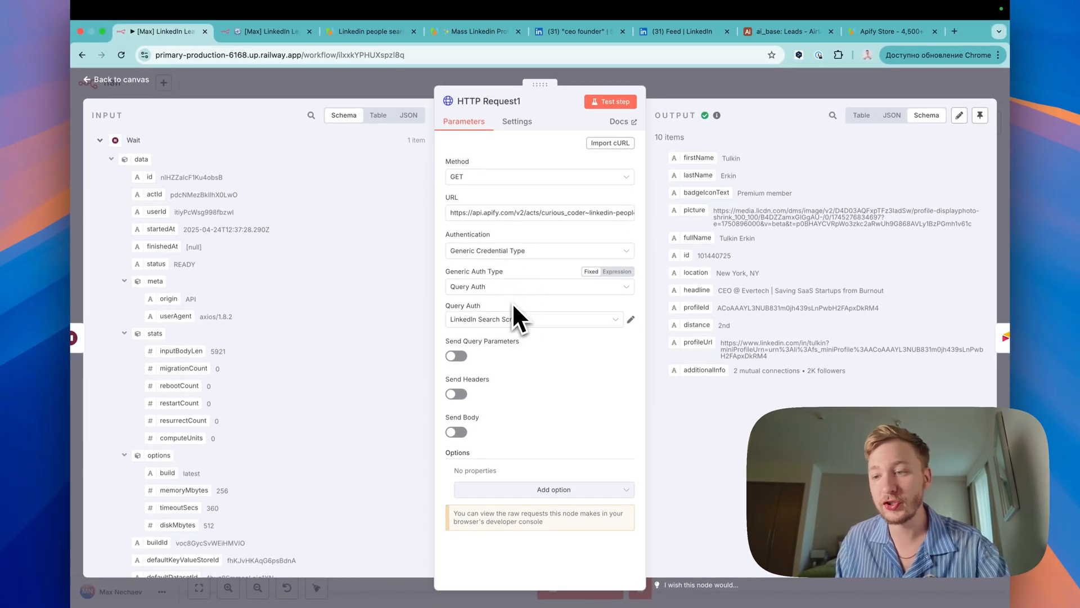
pyautogui.moveTo(476, 441)
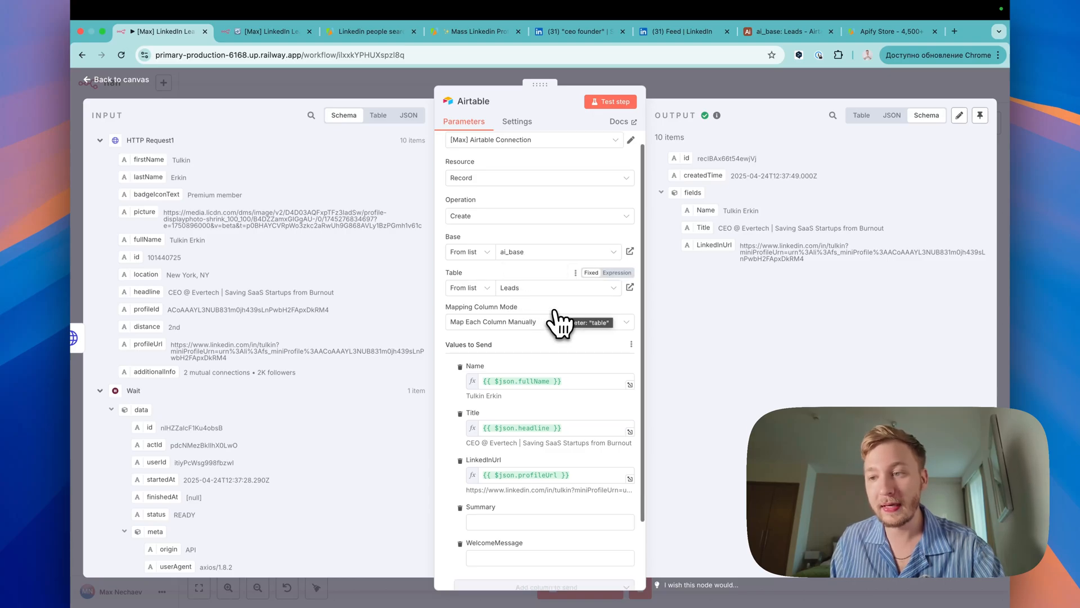
# Review the Airtable node's full name, headline and profile URL mappings to the Leads table.
pyautogui.scroll(-3)
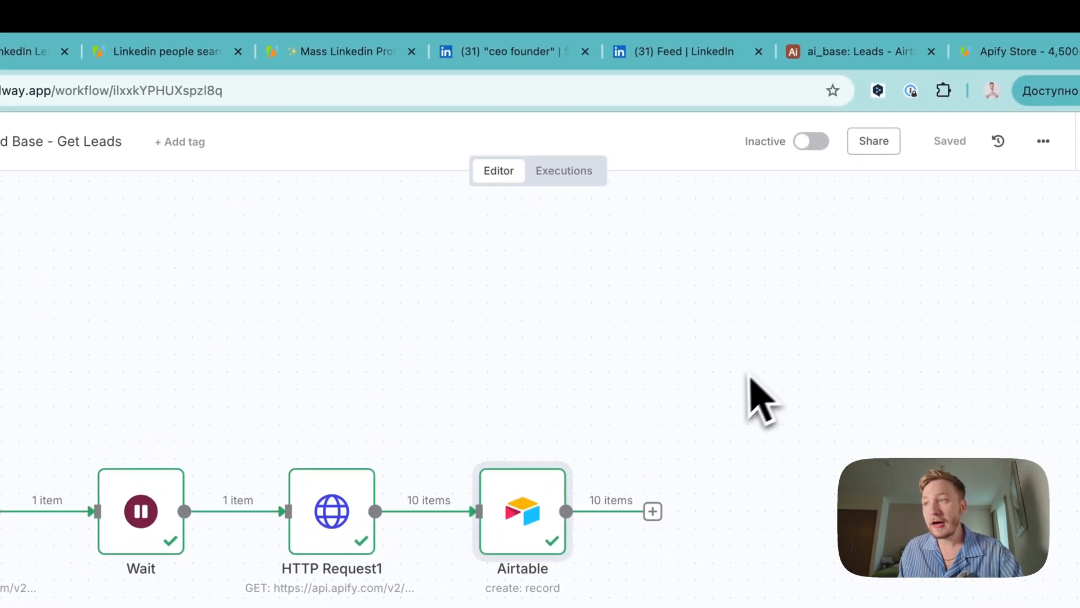
# Inspect the Airtable Leads table's summaries and a lead's WelcomeMessage cell.
pyautogui.click(856, 52)
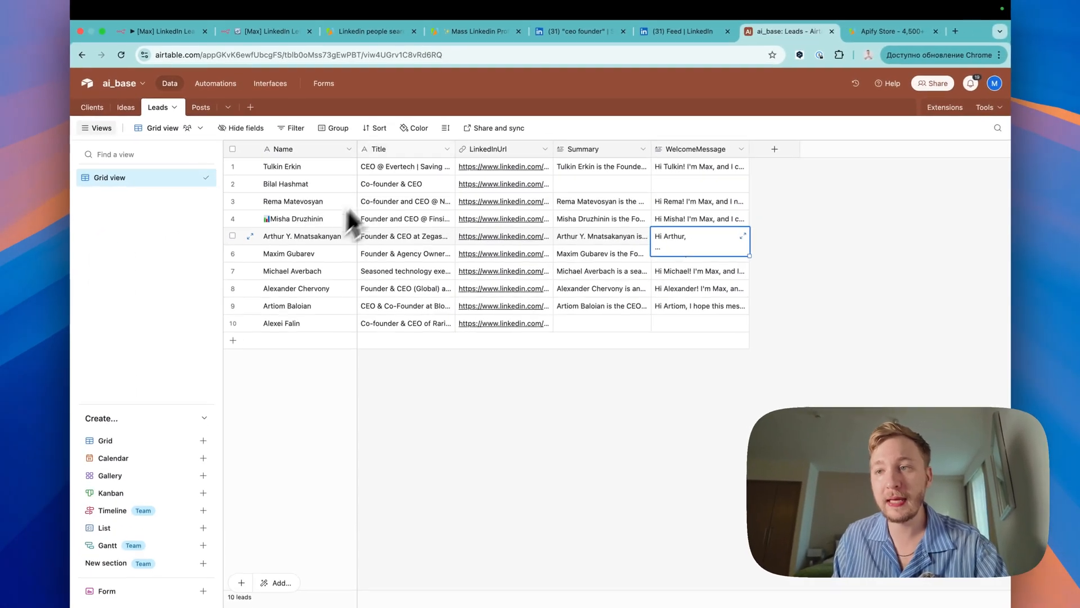
pyautogui.moveTo(469, 399)
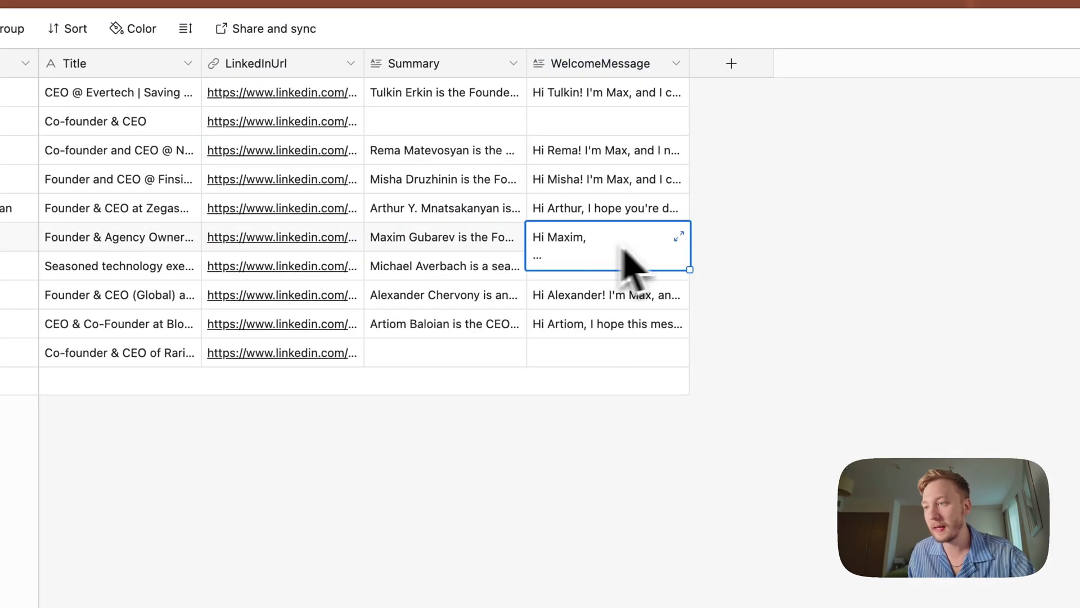
pyautogui.click(678, 234)
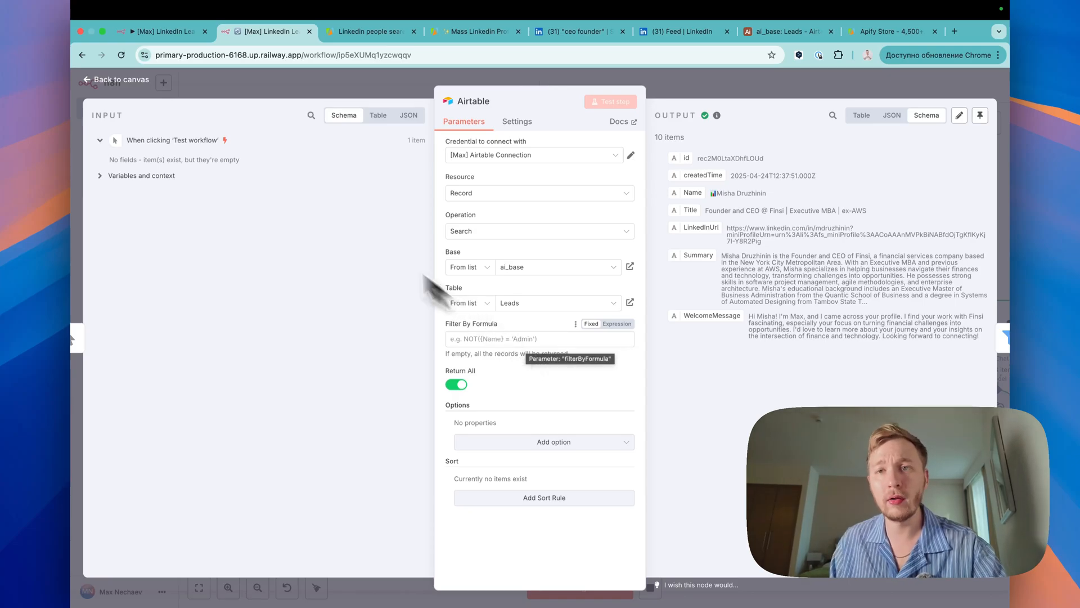
pyautogui.click(115, 80)
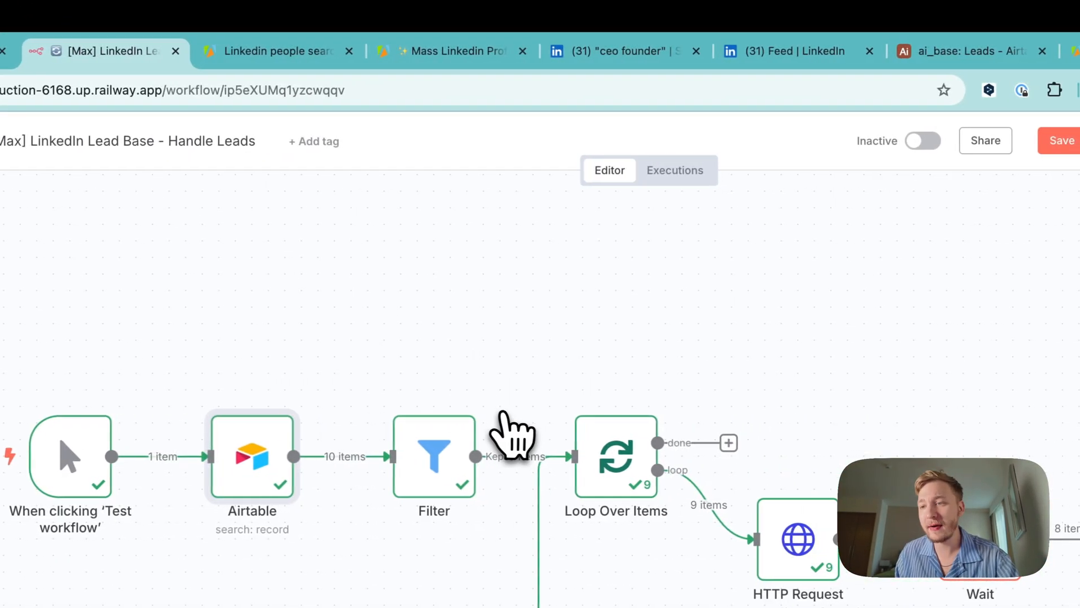
pyautogui.doubleClick(434, 455)
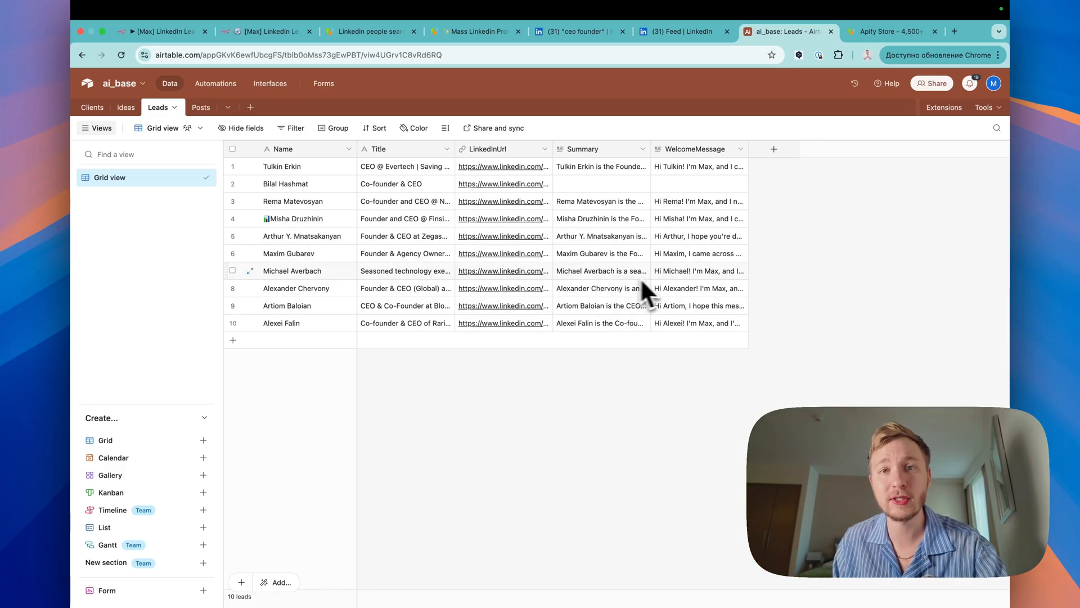
pyautogui.click(265, 31)
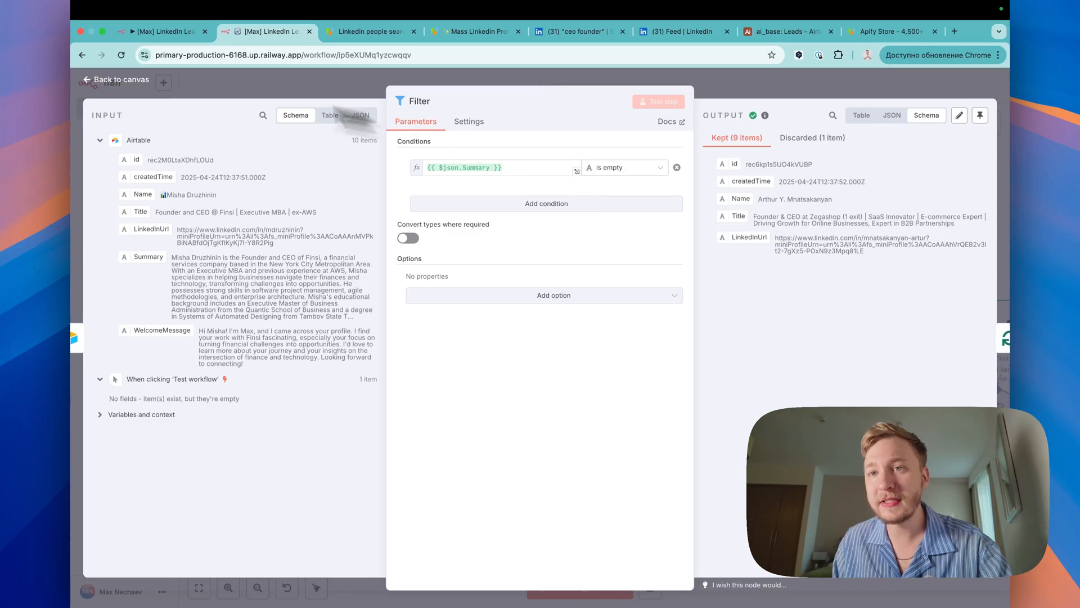
pyautogui.click(114, 80)
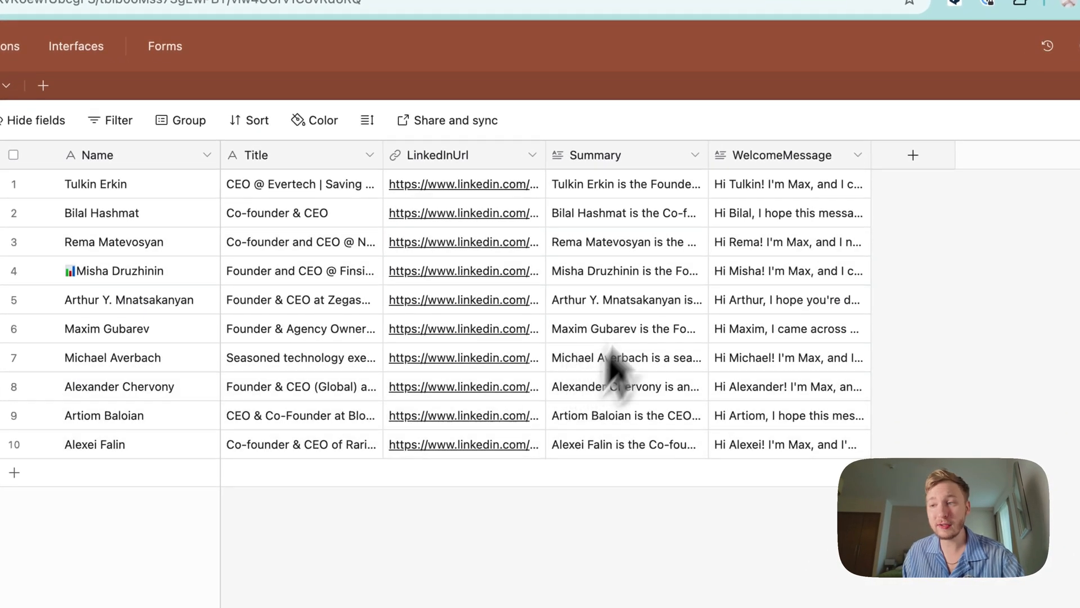
pyautogui.click(265, 31)
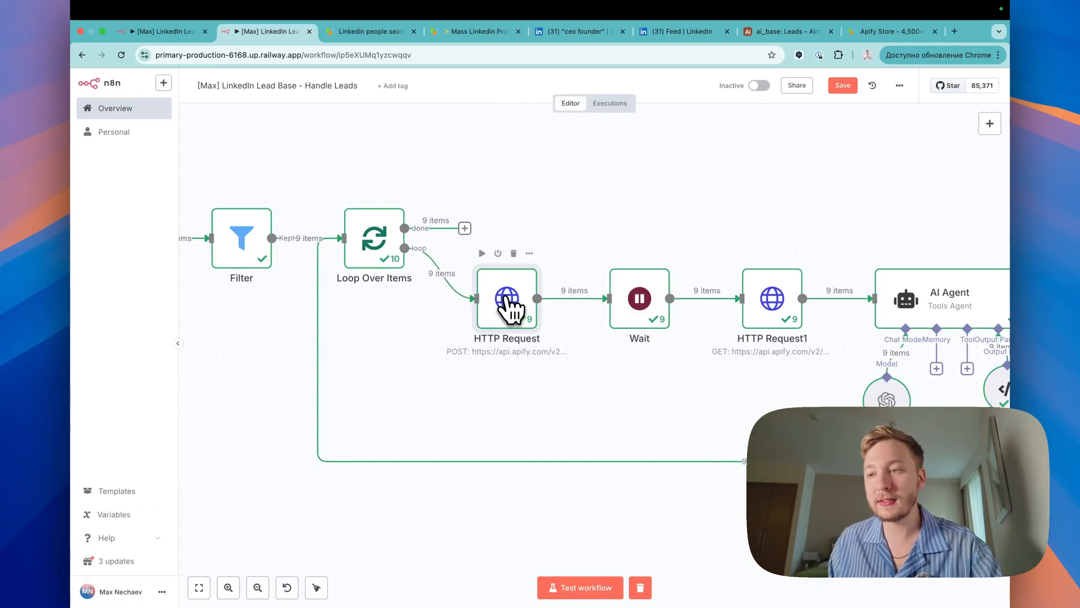
# Check the Apify profile scraper's API endpoints, then return to the n8n workflow.
pyautogui.click(472, 31)
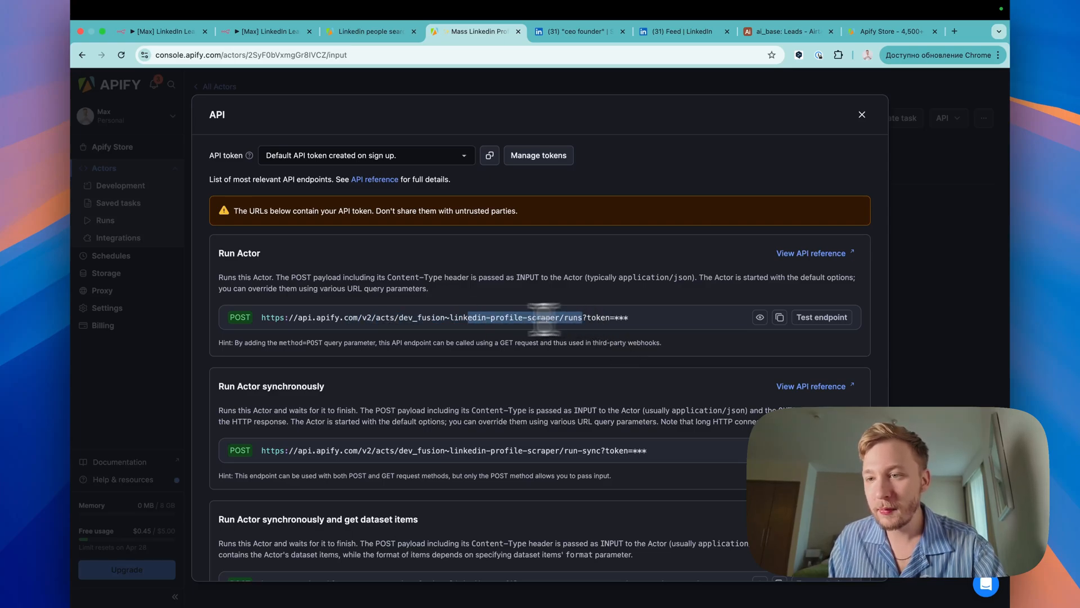
pyautogui.click(862, 114)
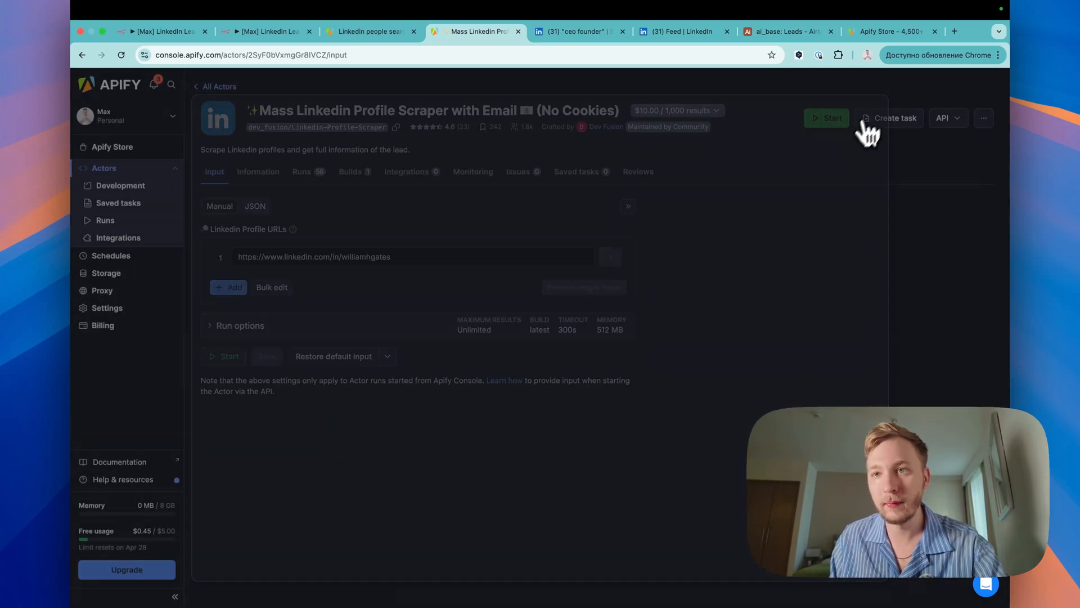
pyautogui.click(265, 31)
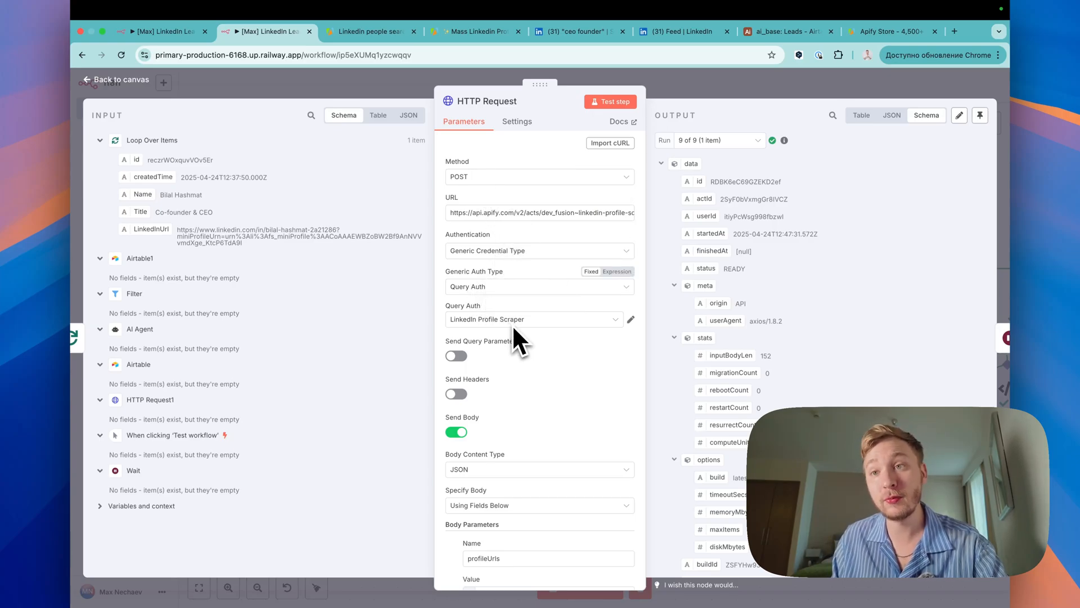
# Leave the HTTP Request step's settings to reach HTTP Request1.
pyautogui.click(475, 31)
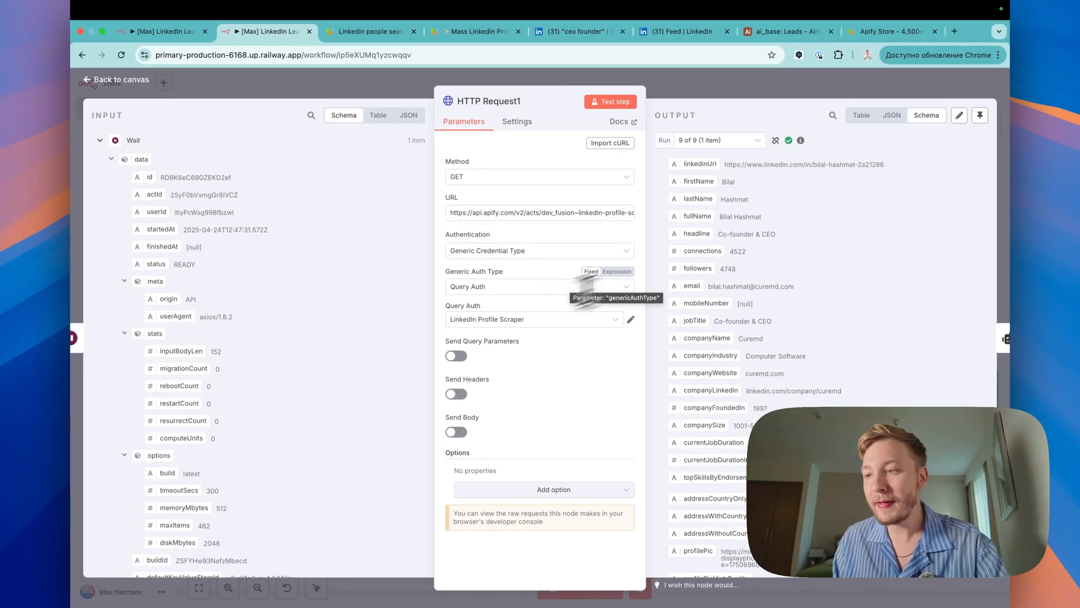
# Close the HTTP Request1 step to reach the AI Agent node.
pyautogui.click(116, 78)
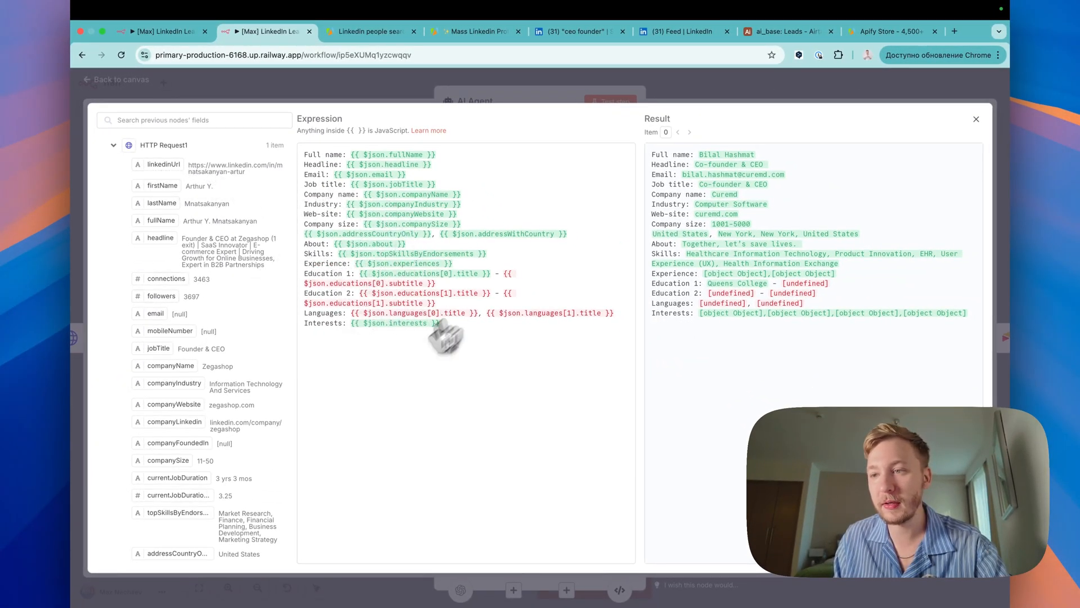
pyautogui.moveTo(446, 414)
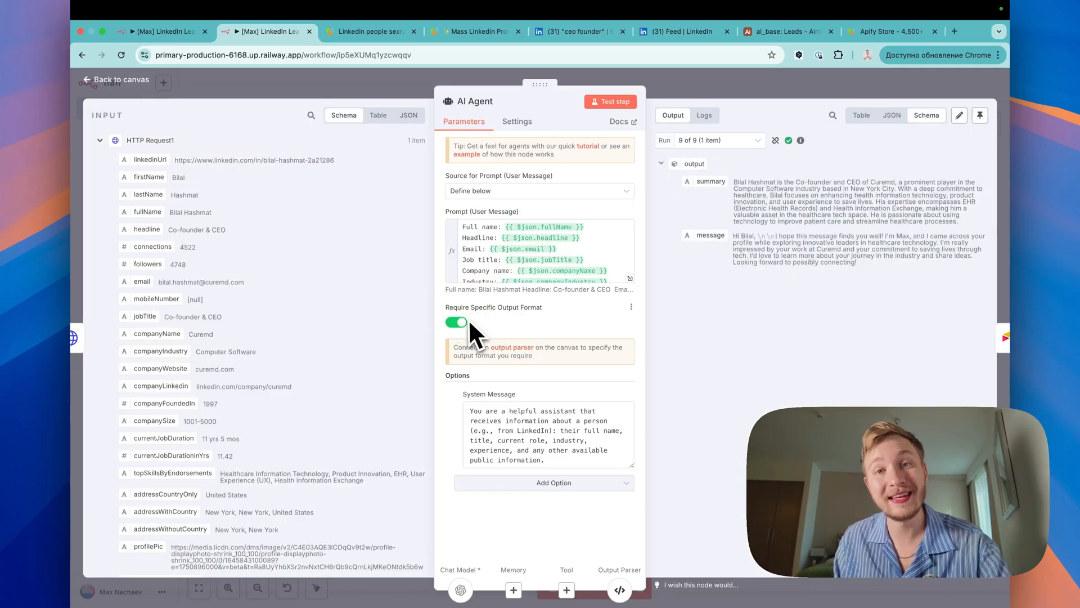
# Review the Structured Output Parser, then scroll Airtable1's Summary and WelcomeMessage fields.
pyautogui.click(116, 79)
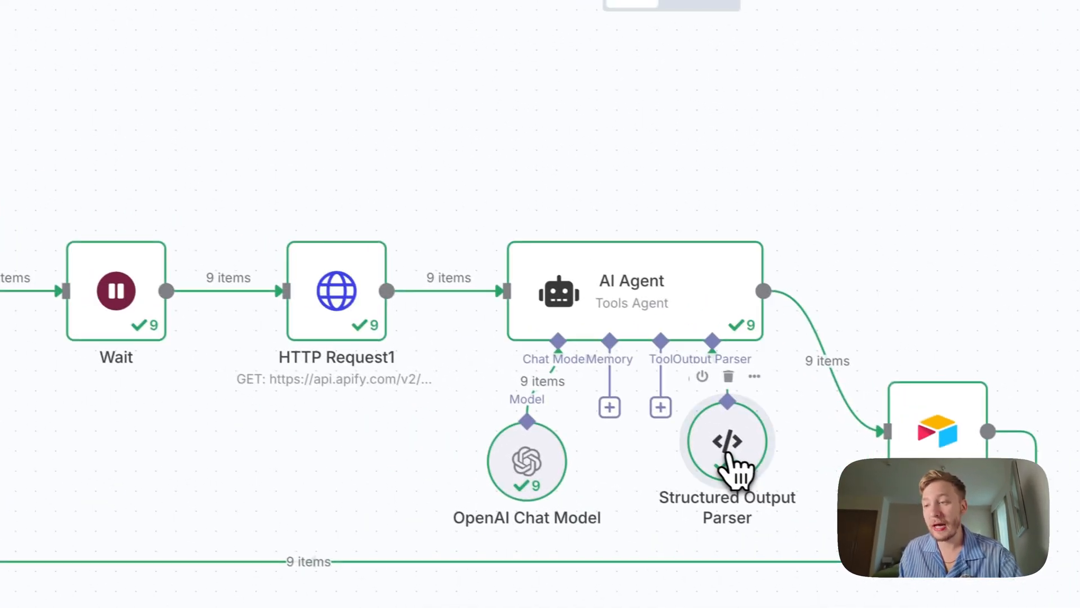
pyautogui.click(727, 441)
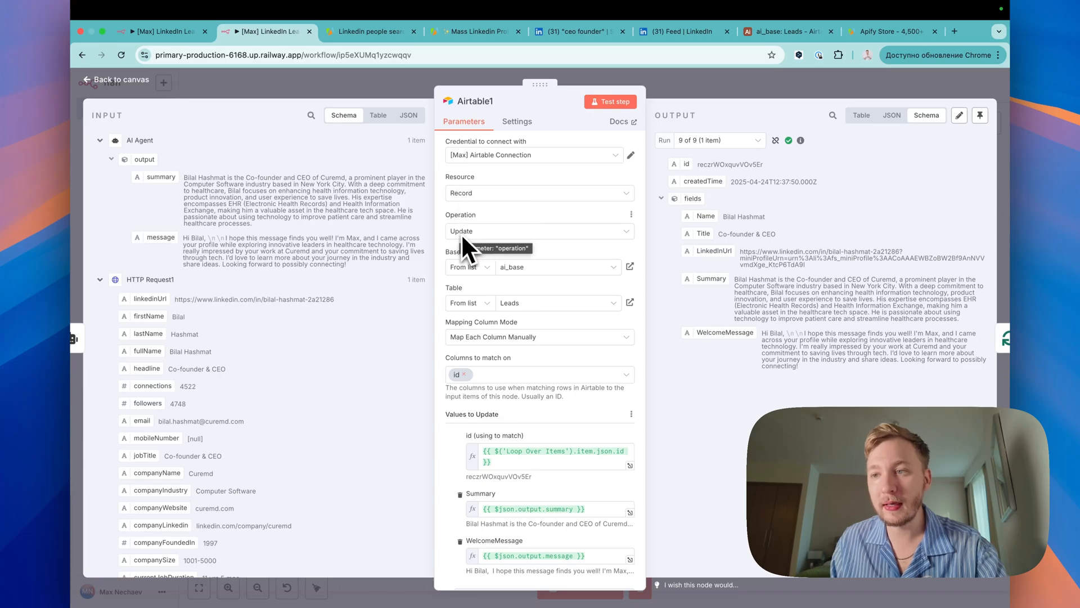
pyautogui.scroll(-3)
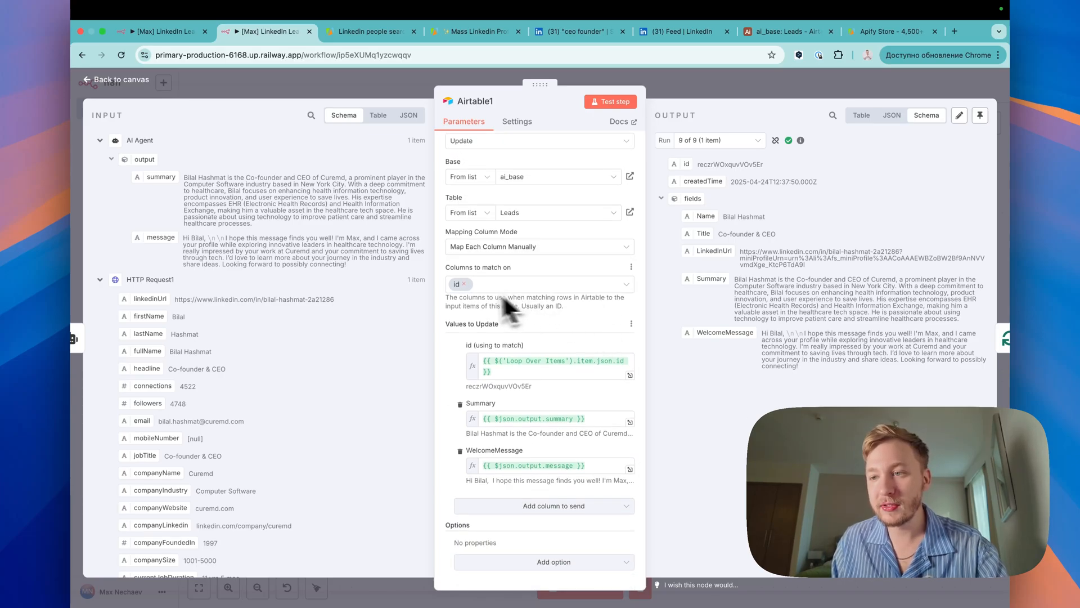